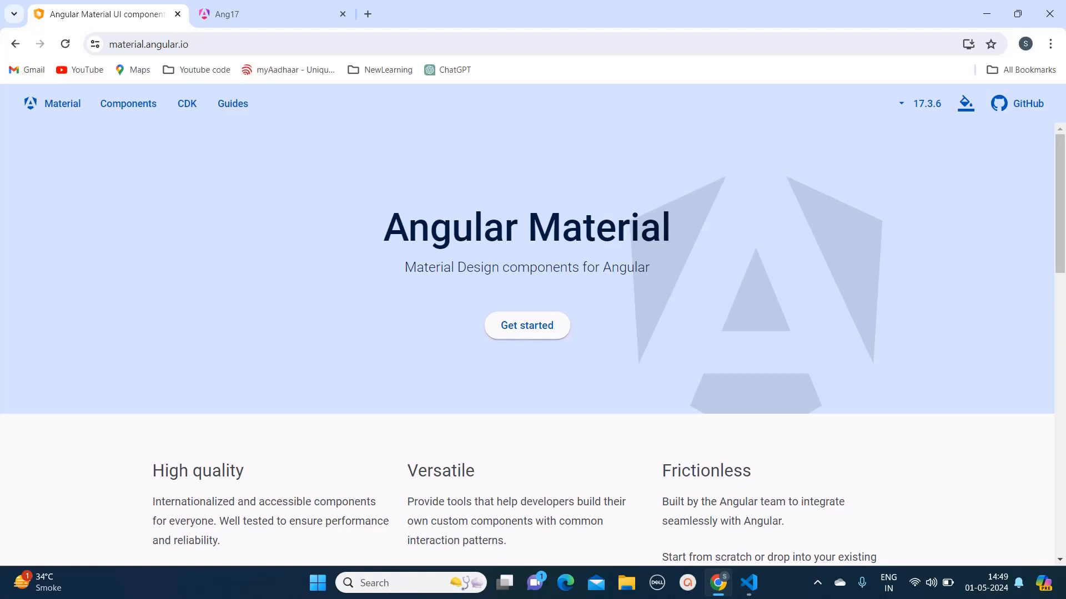
{"action": "mouse_move", "coordinate": [396, 87]}
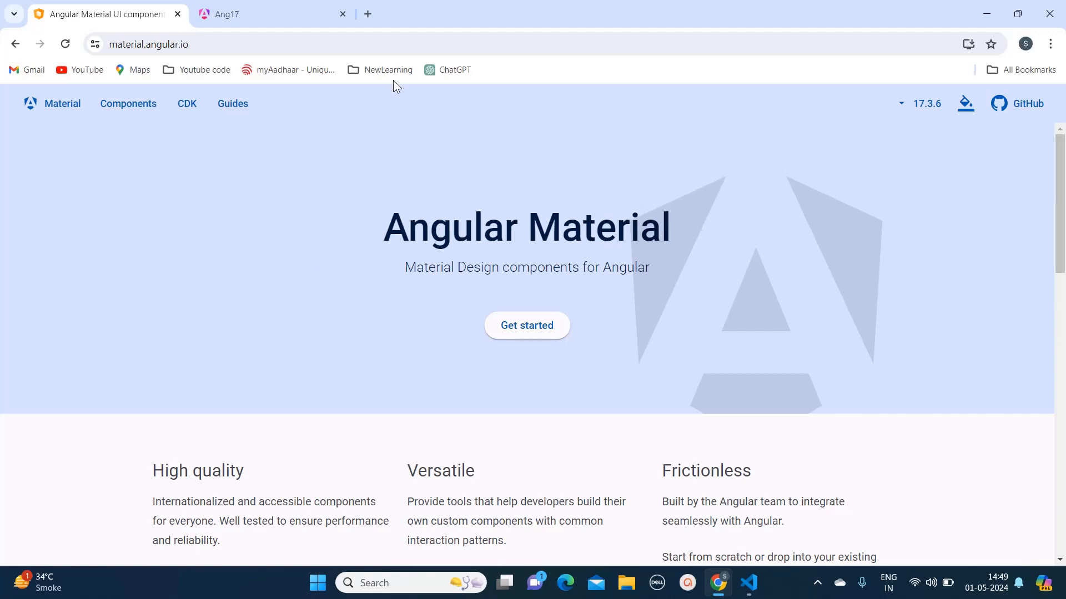
{"action": "mouse_move", "coordinate": [924, 103]}
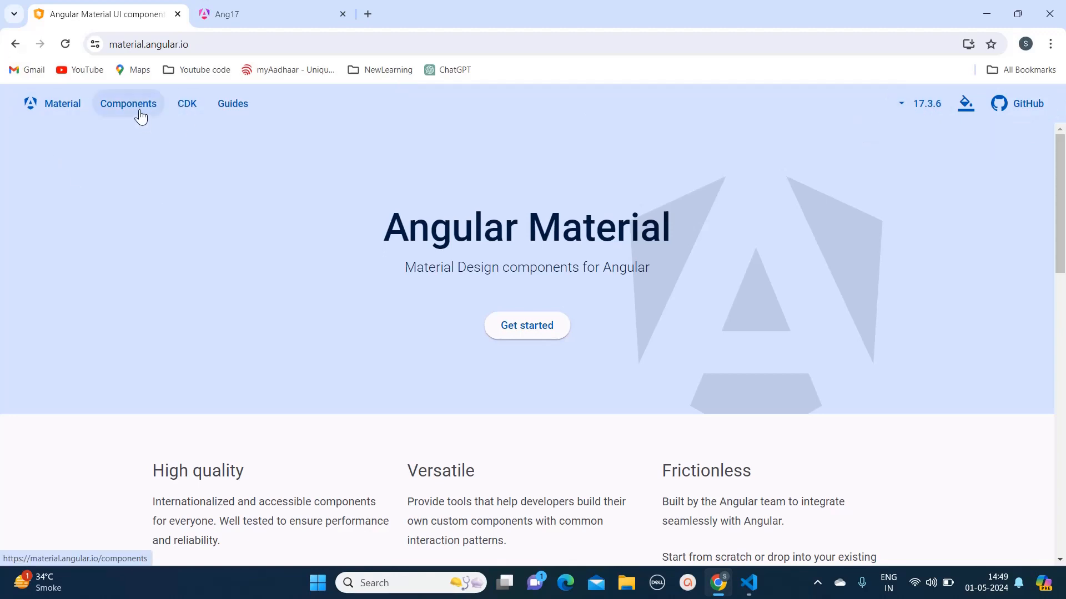
Step: Browse to Components and open the Checkbox overview page
{"action": "left_click", "coordinate": [127, 103]}
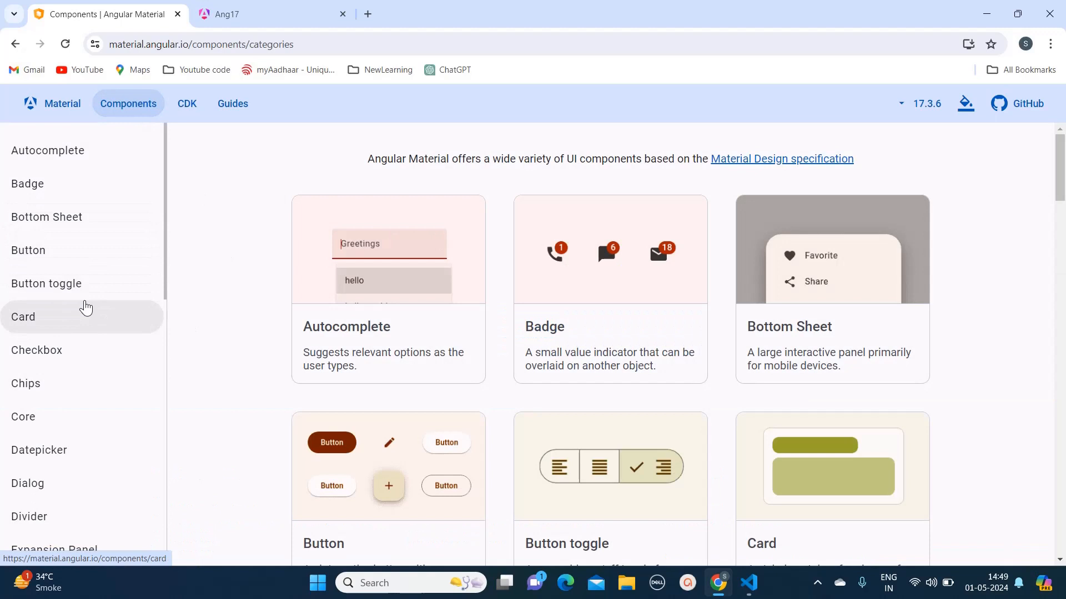
{"action": "left_click", "coordinate": [36, 350]}
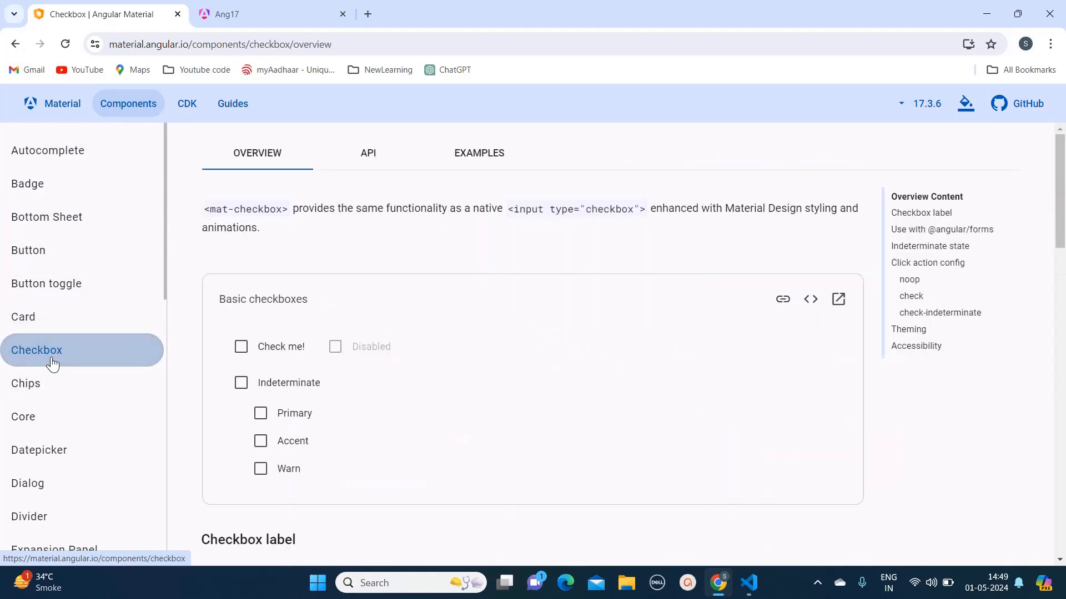
{"action": "mouse_move", "coordinate": [473, 273]}
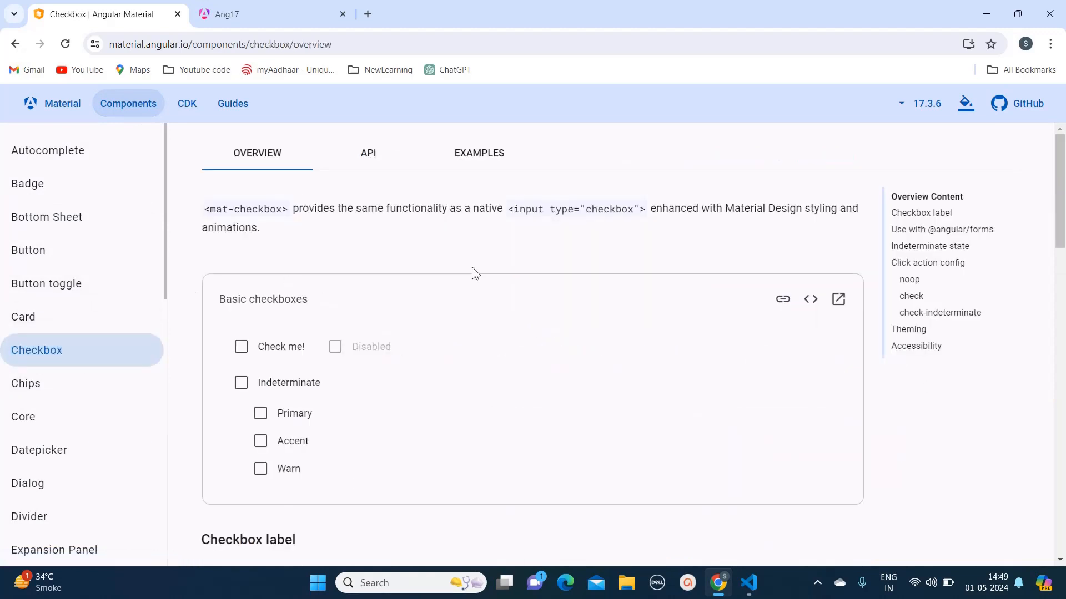
{"action": "mouse_move", "coordinate": [810, 299]}
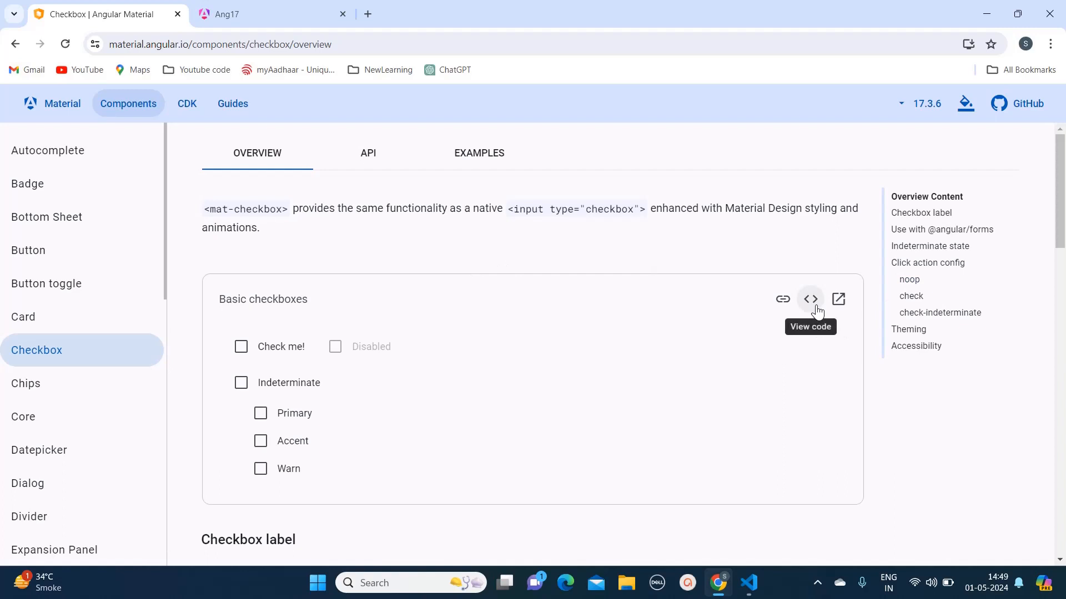
{"action": "mouse_move", "coordinate": [269, 357]}
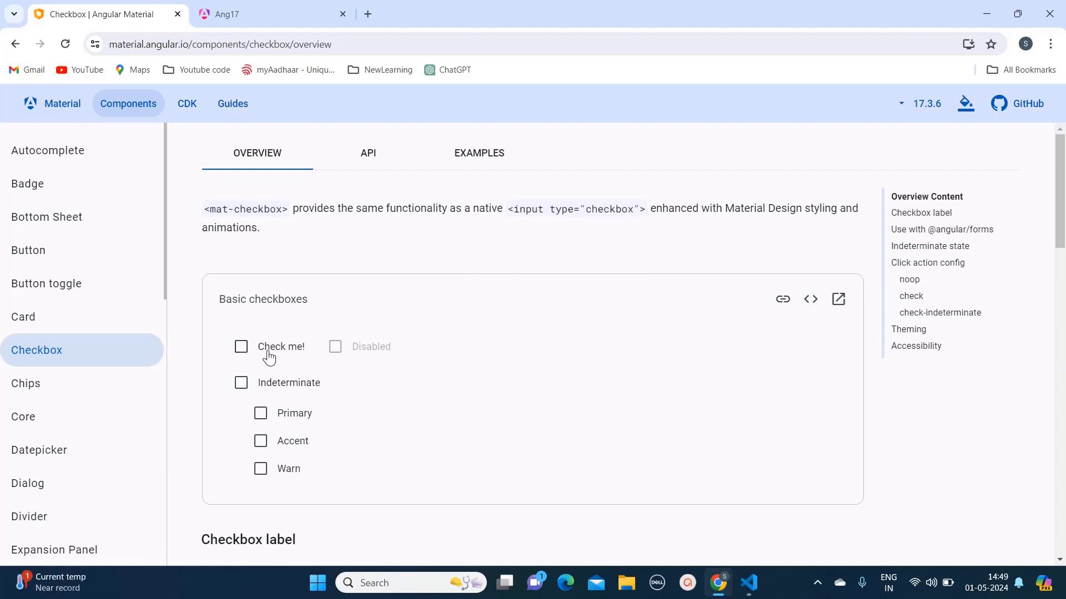
{"action": "mouse_move", "coordinate": [809, 299]}
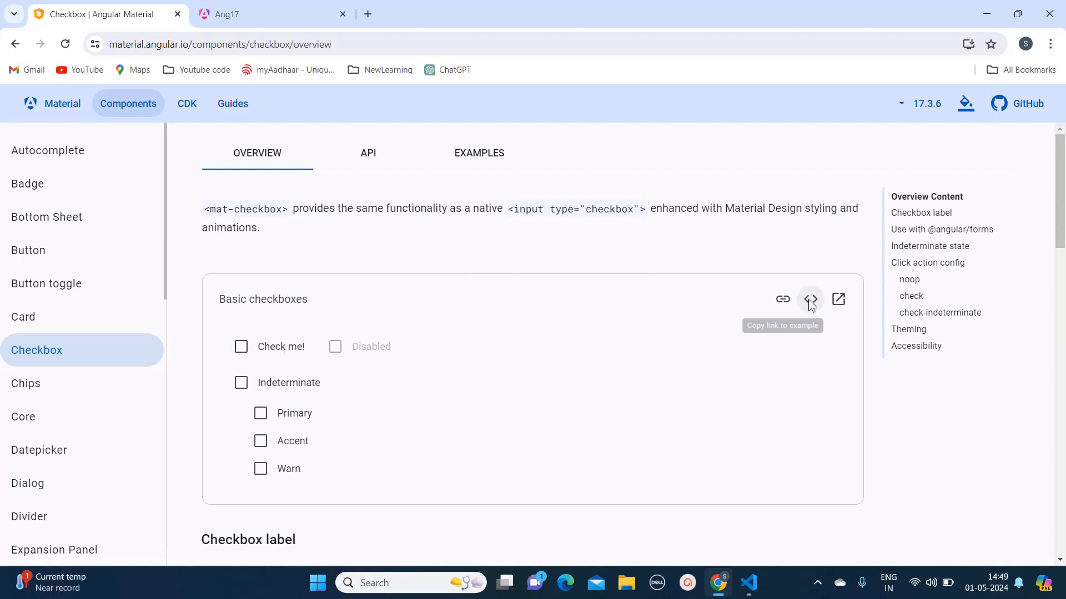
Step: Show the Basic checkboxes example's TypeScript source with the MatCheckboxModule import
{"action": "left_click", "coordinate": [809, 300]}
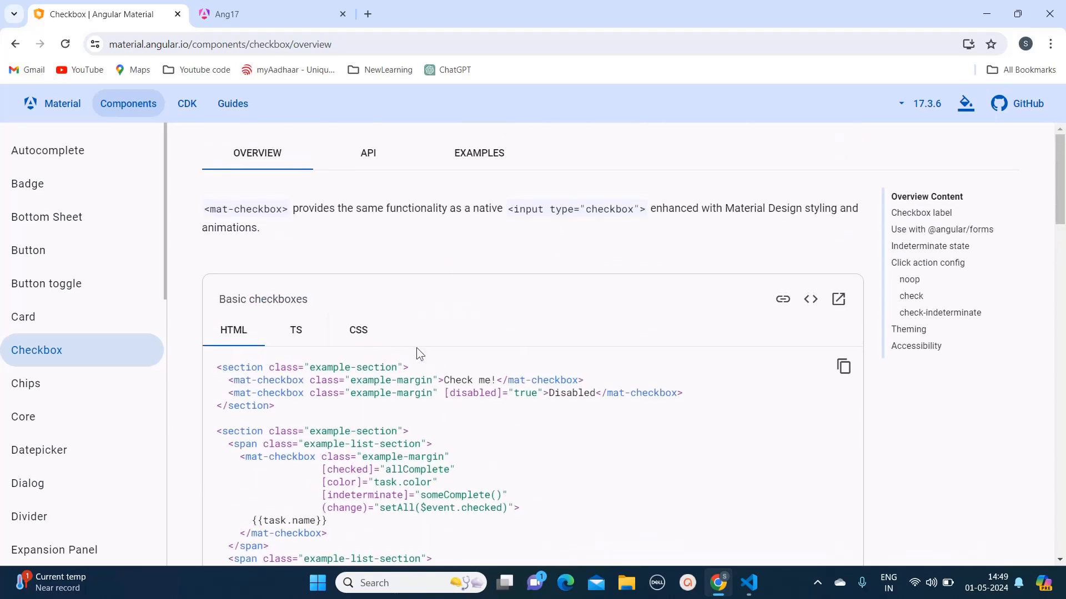
{"action": "left_click", "coordinate": [295, 331]}
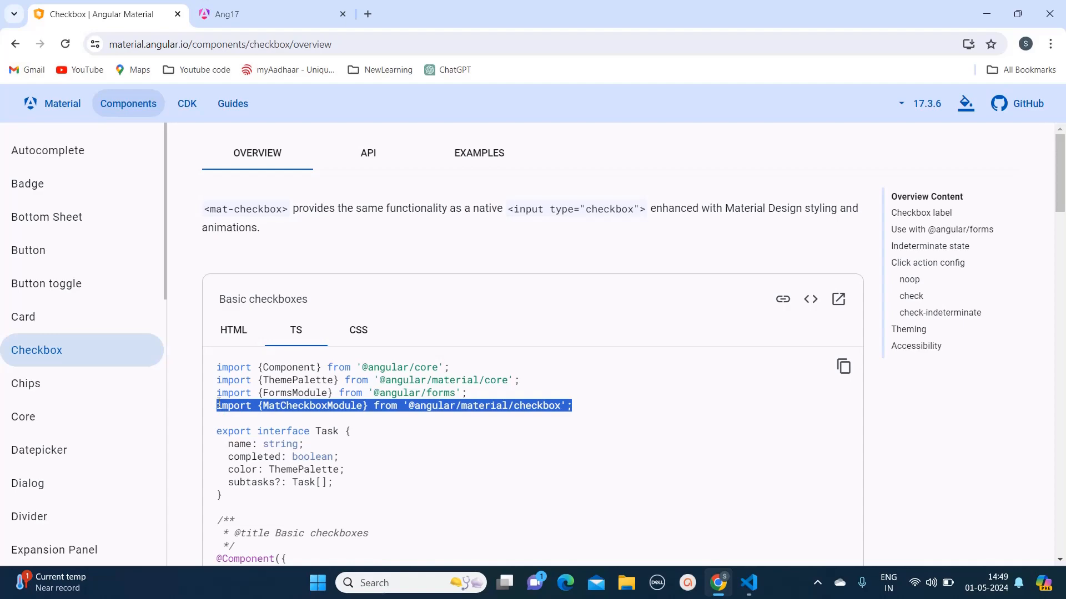
{"action": "left_click", "coordinate": [748, 584]}
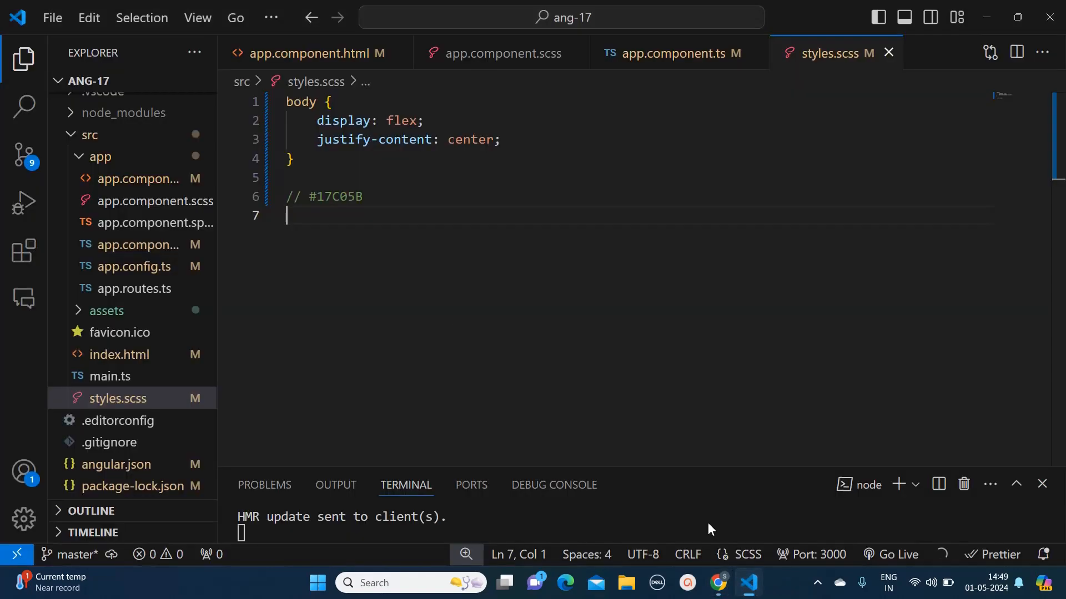
{"action": "left_click", "coordinate": [672, 53]}
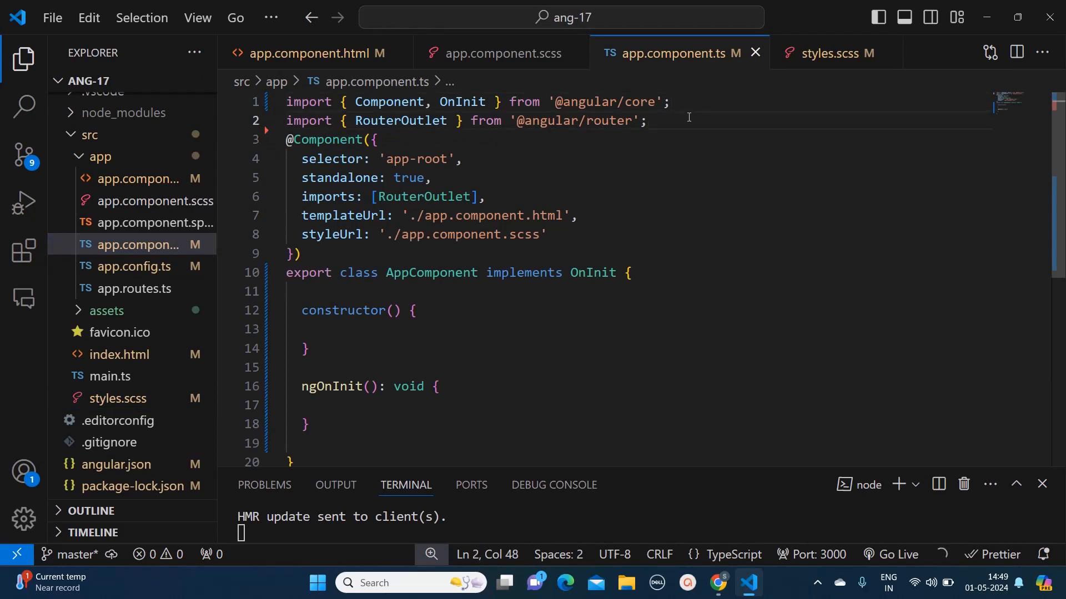
{"action": "type", "text": "import {MatCheckboxModule} from '@angular/material/checkbox';"}
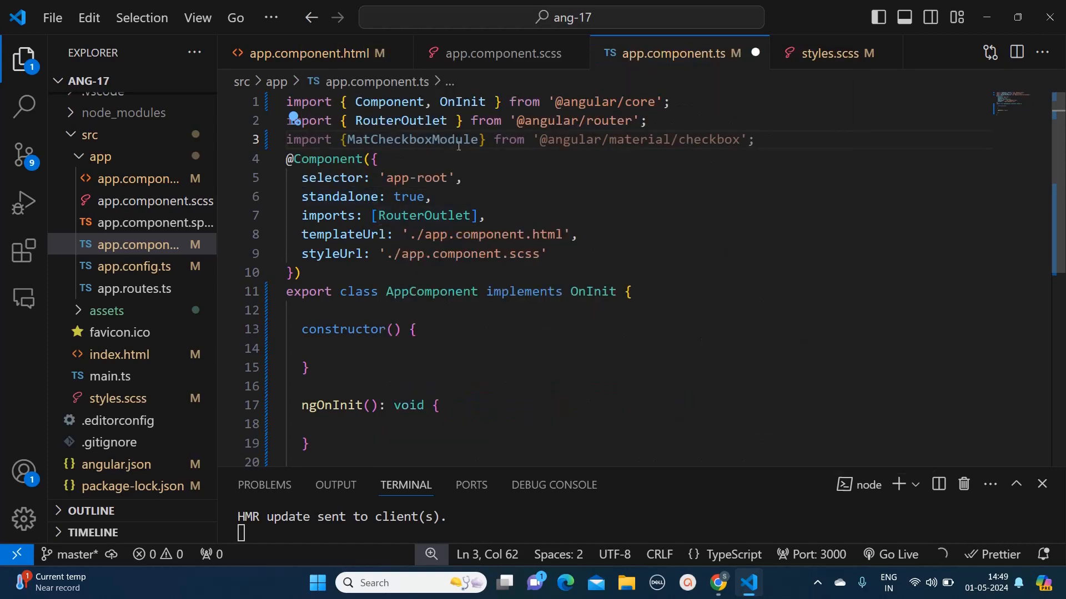
Step: Append MatCheckboxModule after RouterOutlet in the component's imports array
{"action": "double_click", "coordinate": [413, 139]}
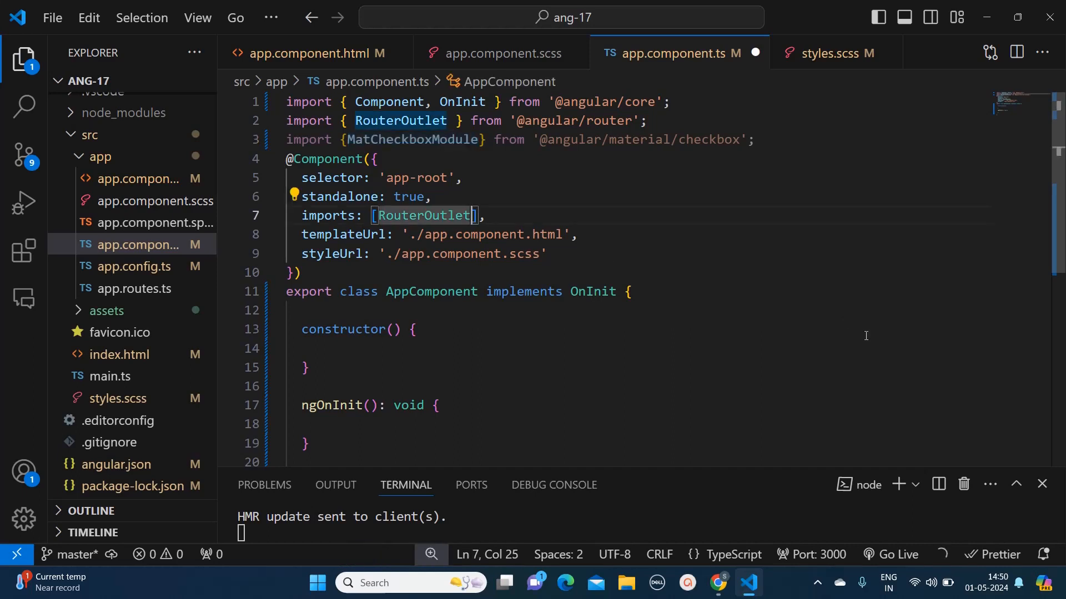
{"action": "type", "text": ", MatCheckboxModule"}
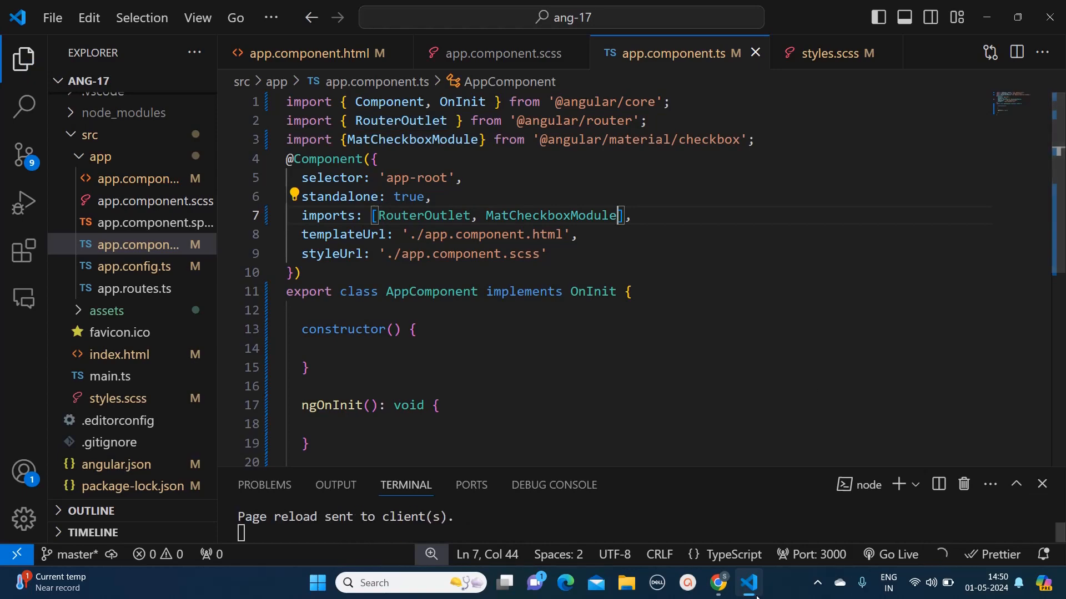
{"action": "left_click", "coordinate": [718, 584]}
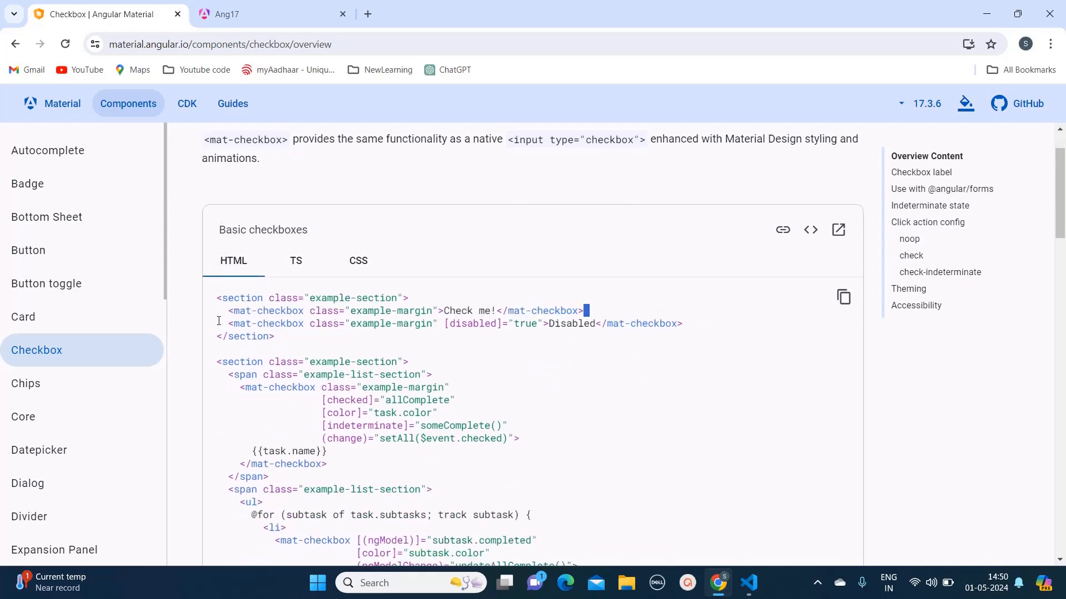
Step: Copy the 'Check me!' mat-checkbox line from the docs' HTML example
{"action": "triple_click", "coordinate": [401, 311]}
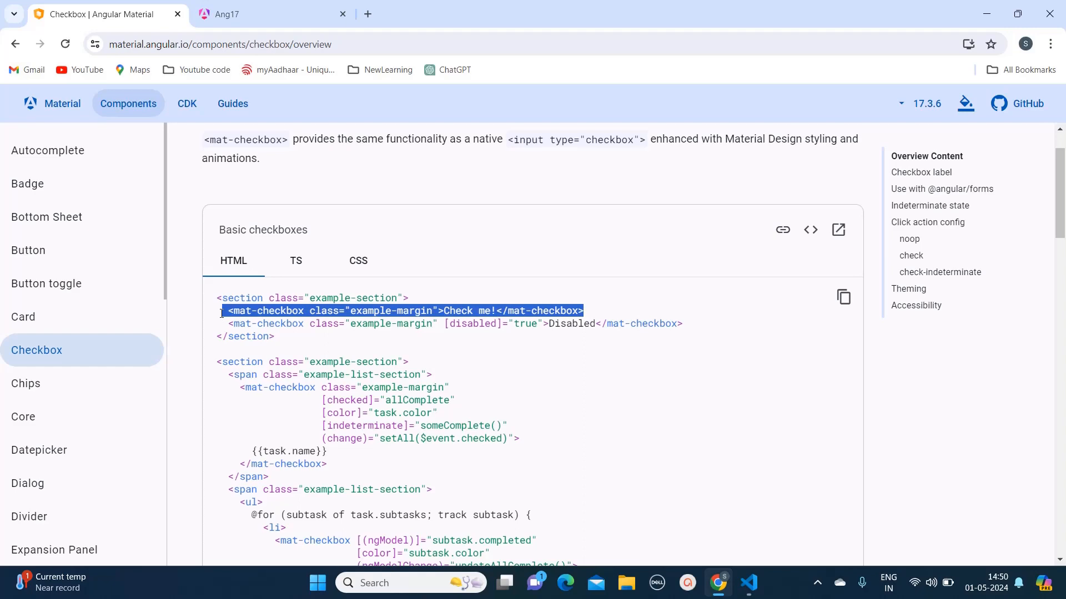
{"action": "left_click", "coordinate": [749, 583]}
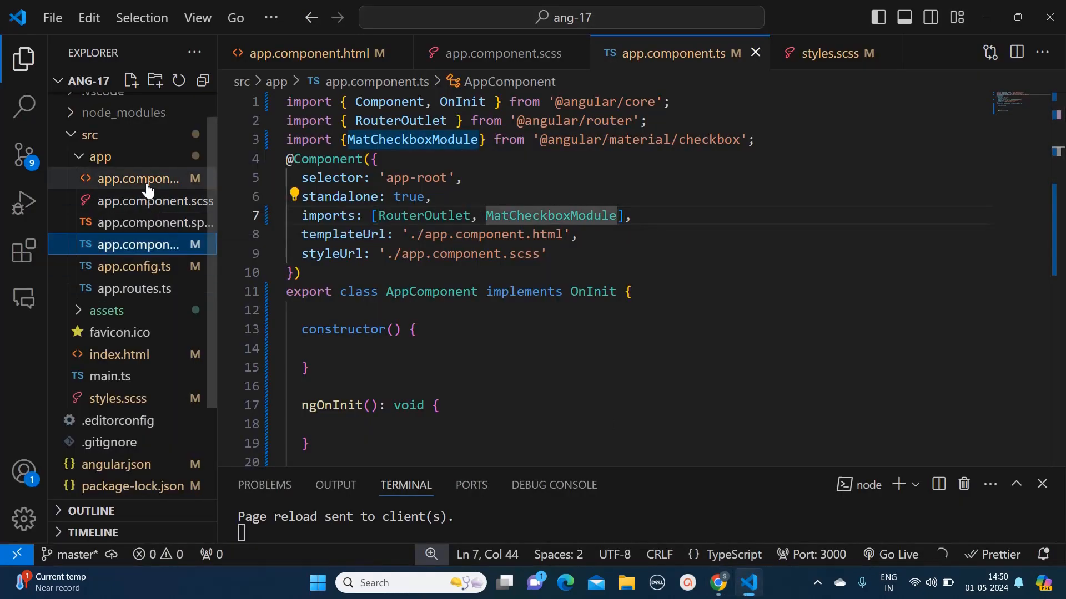
Step: Replace app.component.html content with the 'Check me!' mat-checkbox element
{"action": "left_click", "coordinate": [316, 53]}
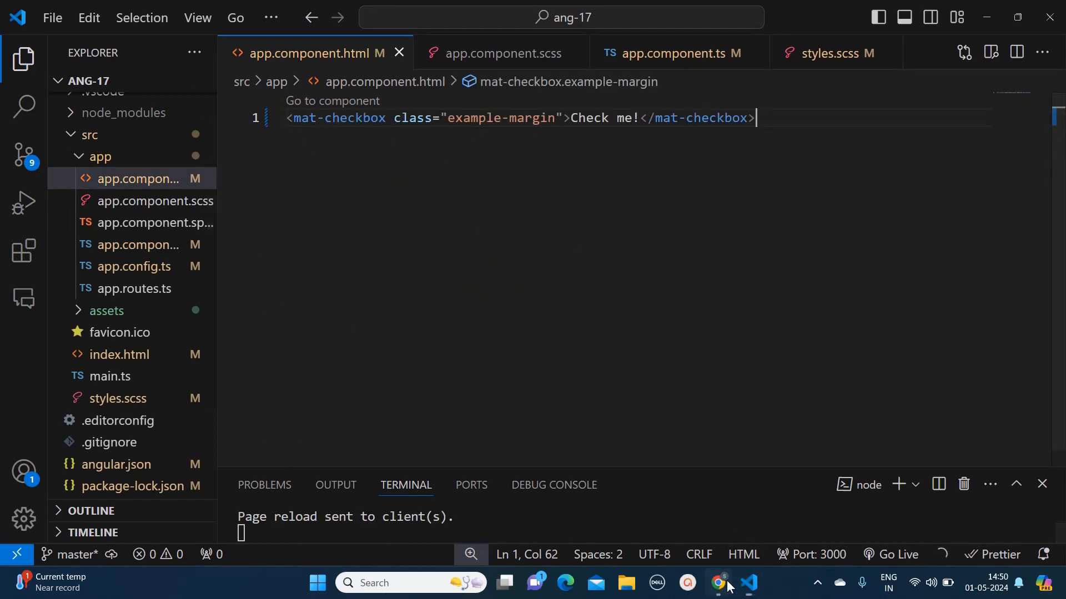
{"action": "left_click", "coordinate": [717, 582]}
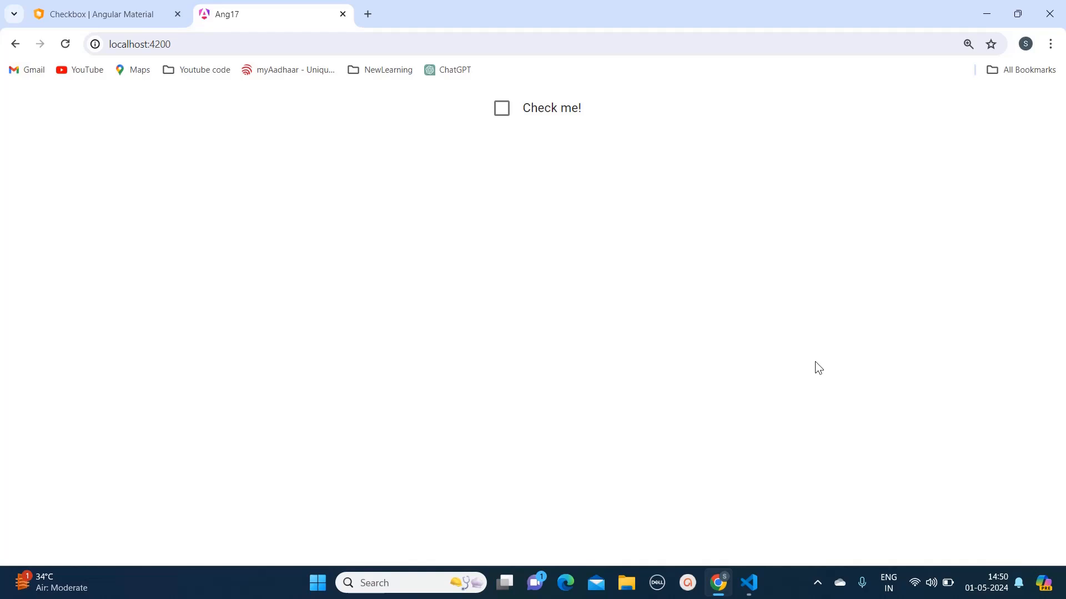
{"action": "mouse_move", "coordinate": [473, 246]}
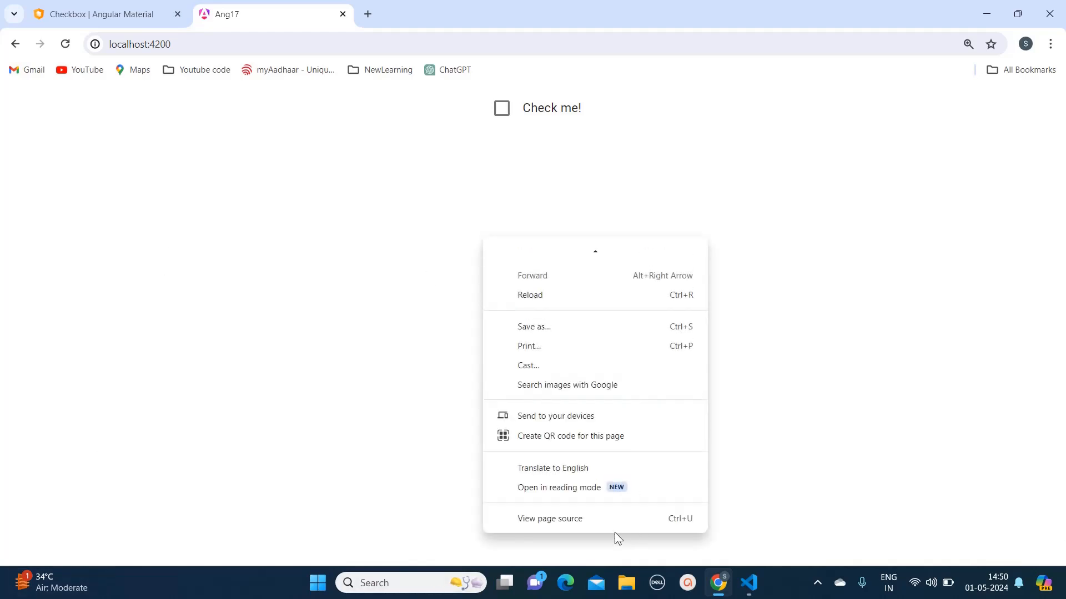
Step: Right-click the app page at localhost:4200 to inspect it
{"action": "left_click", "coordinate": [632, 476]}
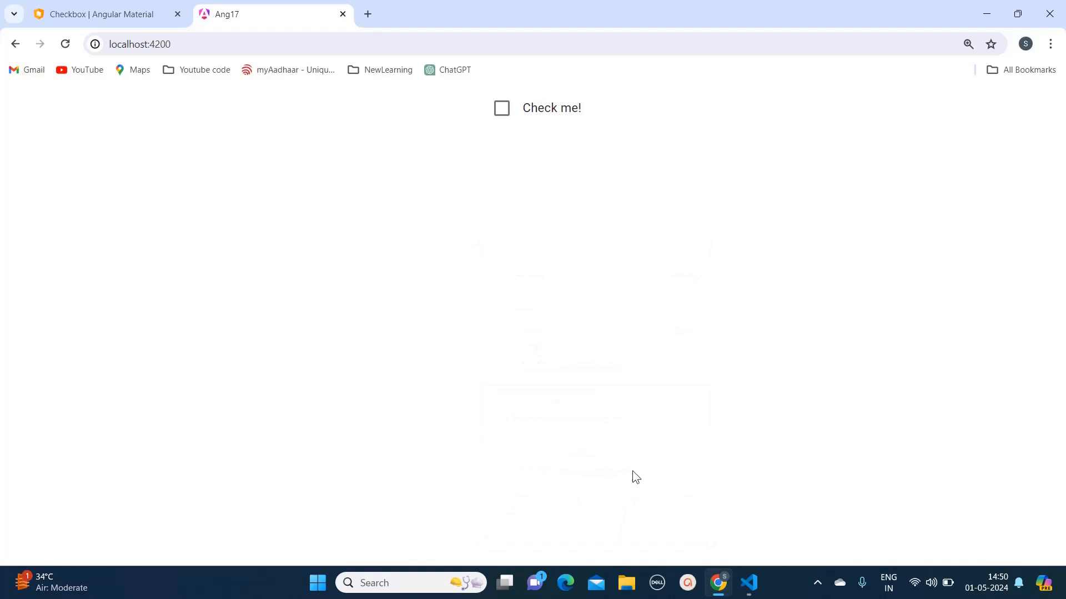
Step: Open DevTools with F12 and inspect the 'Check me!' checkbox
{"action": "key", "text": "F12"}
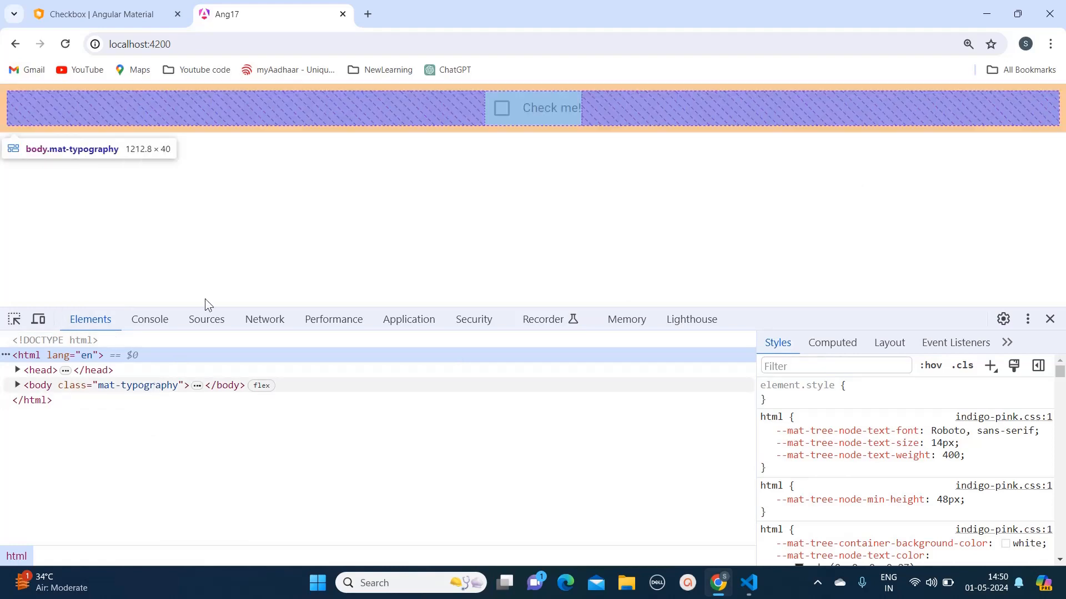
{"action": "mouse_move", "coordinate": [456, 194]}
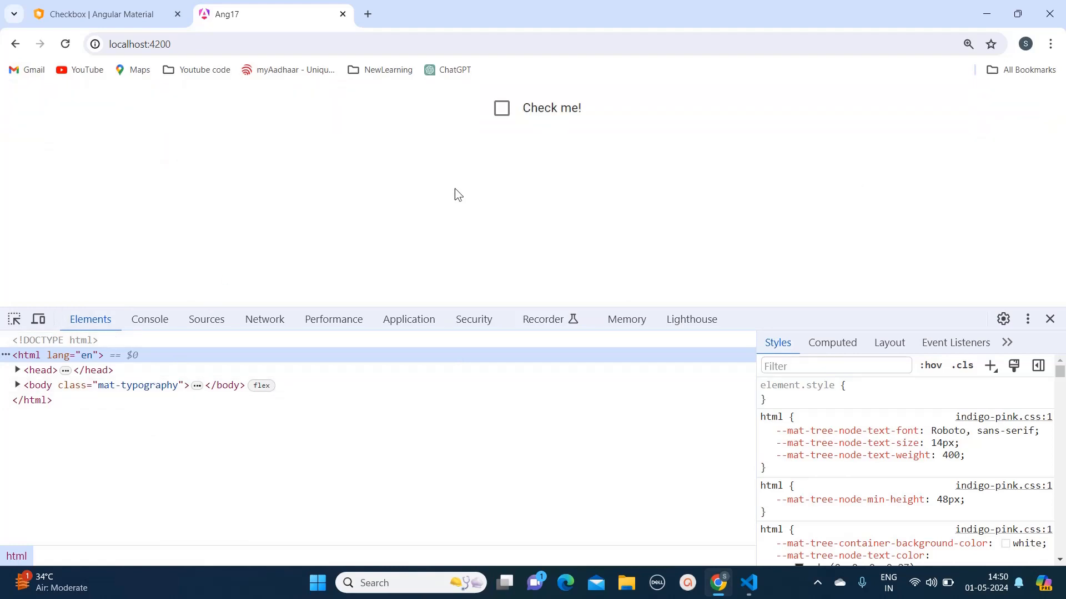
{"action": "mouse_move", "coordinate": [306, 266]}
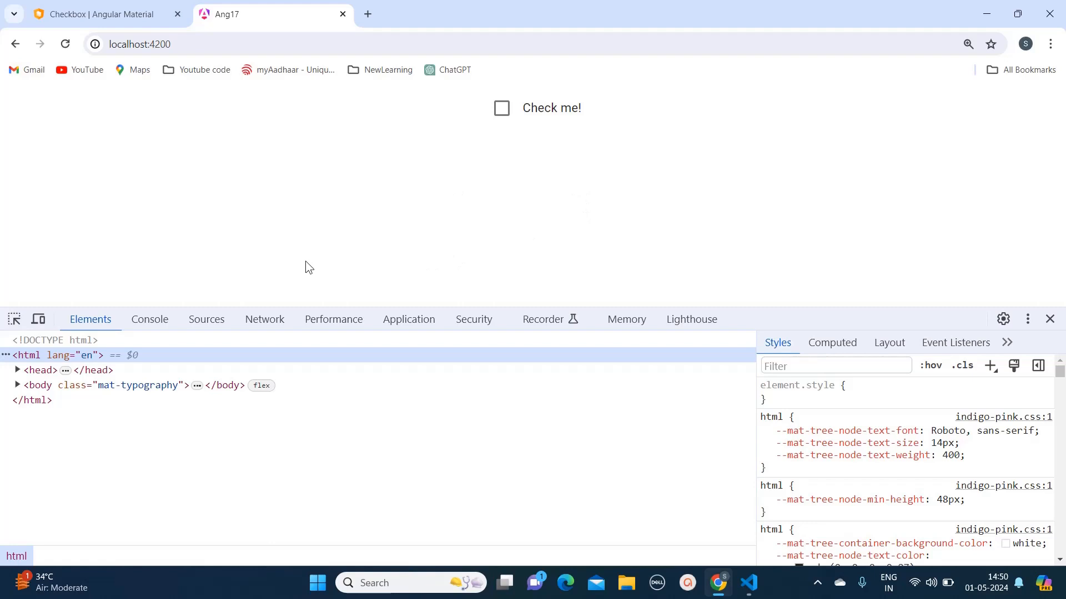
{"action": "mouse_move", "coordinate": [12, 320]}
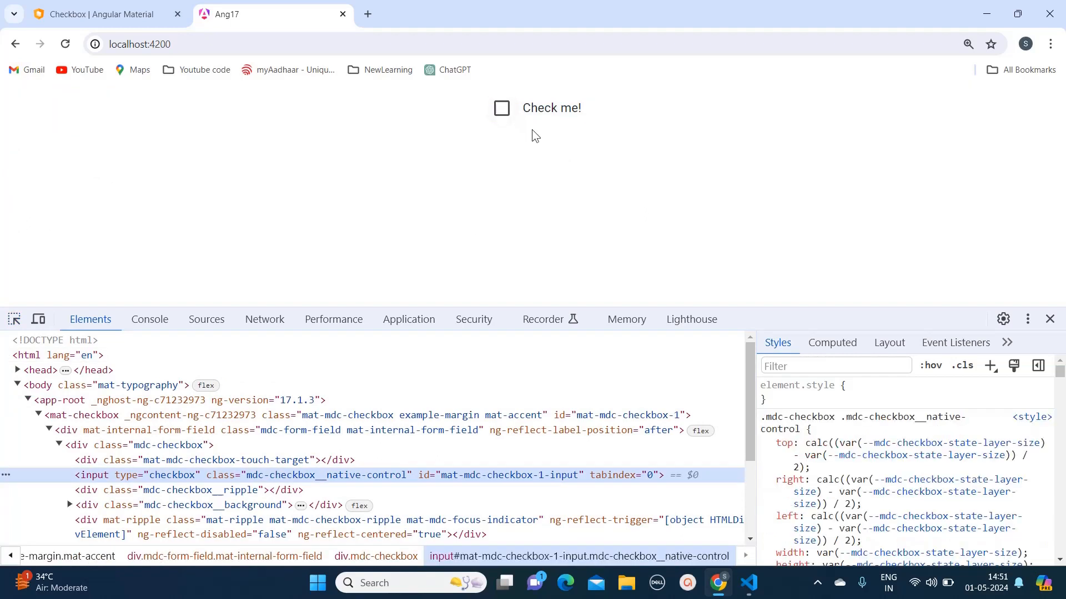
{"action": "mouse_move", "coordinate": [563, 239]}
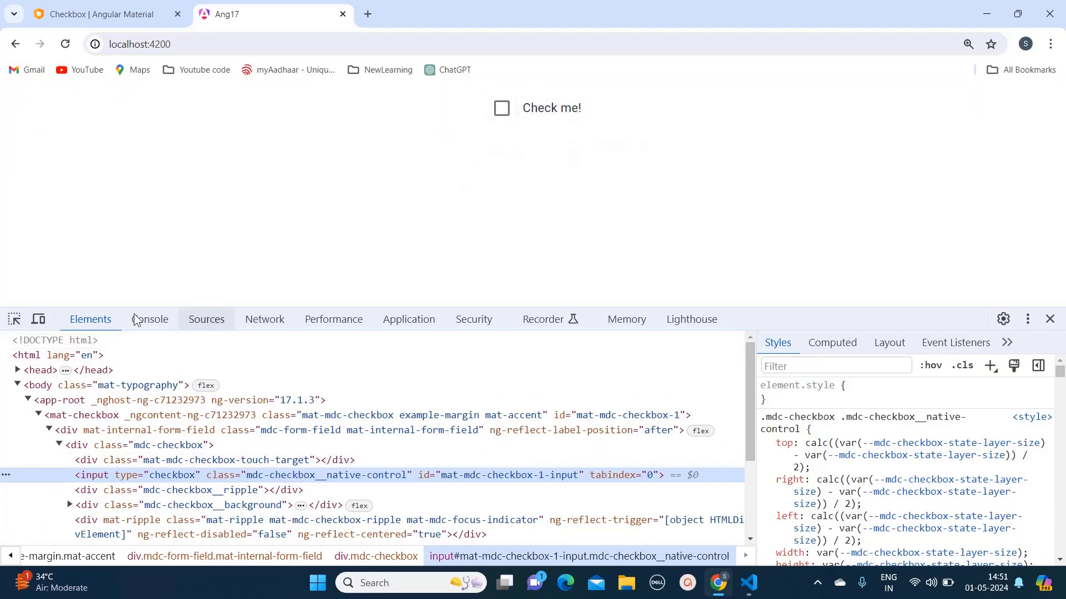
{"action": "left_click", "coordinate": [502, 107]}
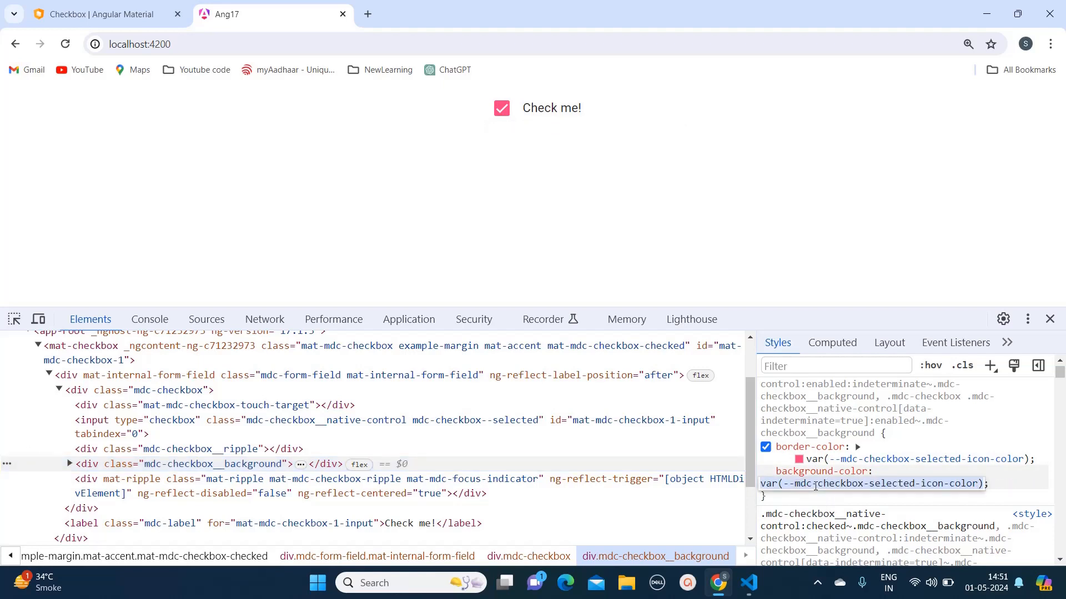
Step: Change the checkbox background-color to red in the Styles pane
{"action": "type", "text": "red"}
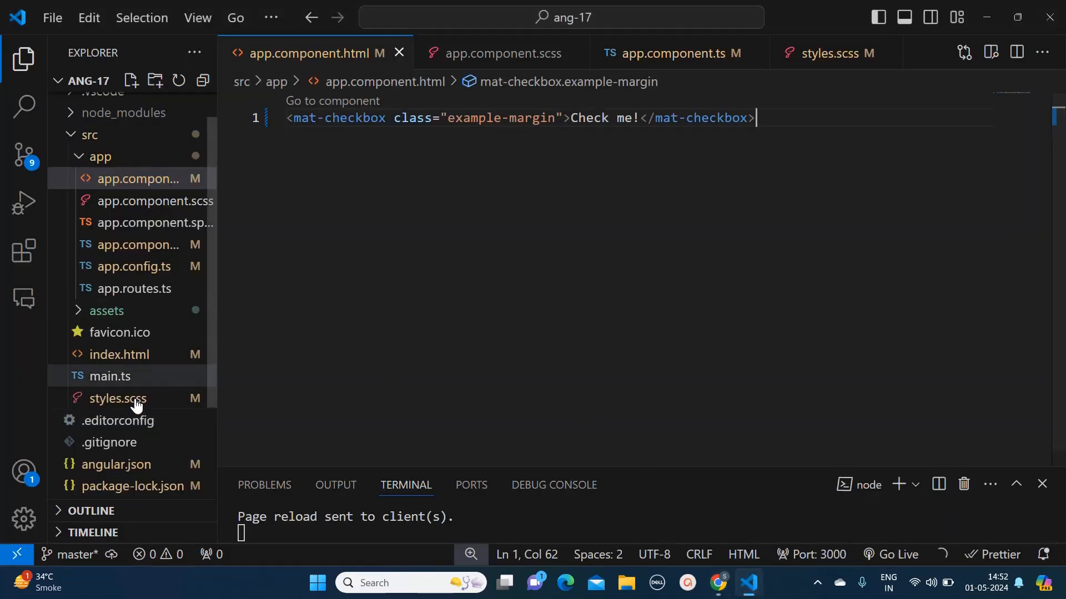
Step: Add the checked checkbox background selector rule below the #17C05B comment in styles.scss
{"action": "left_click", "coordinate": [117, 399]}
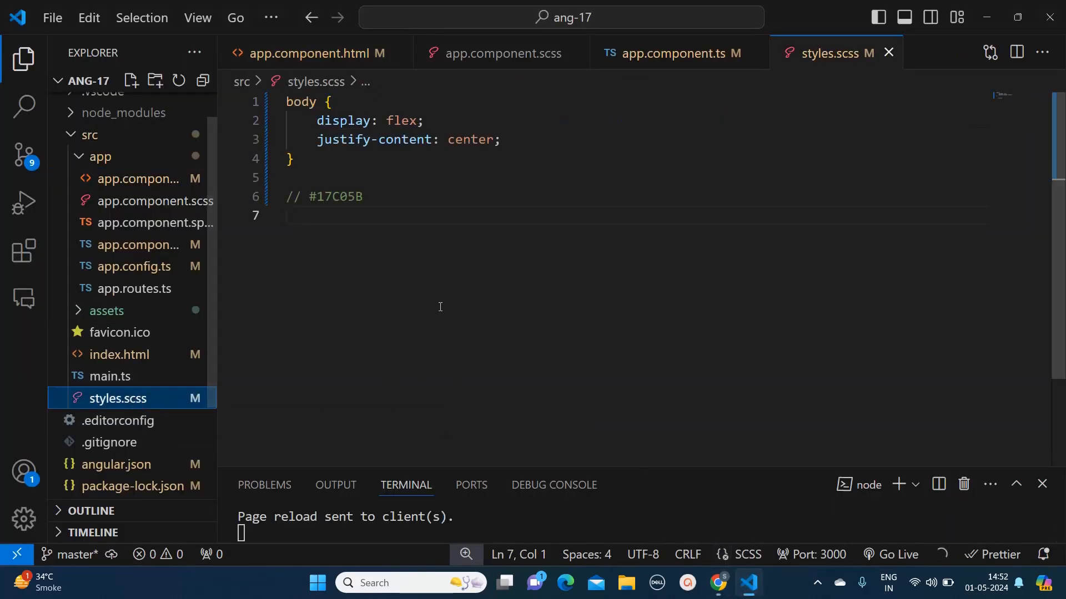
{"action": "key", "text": "enter"}
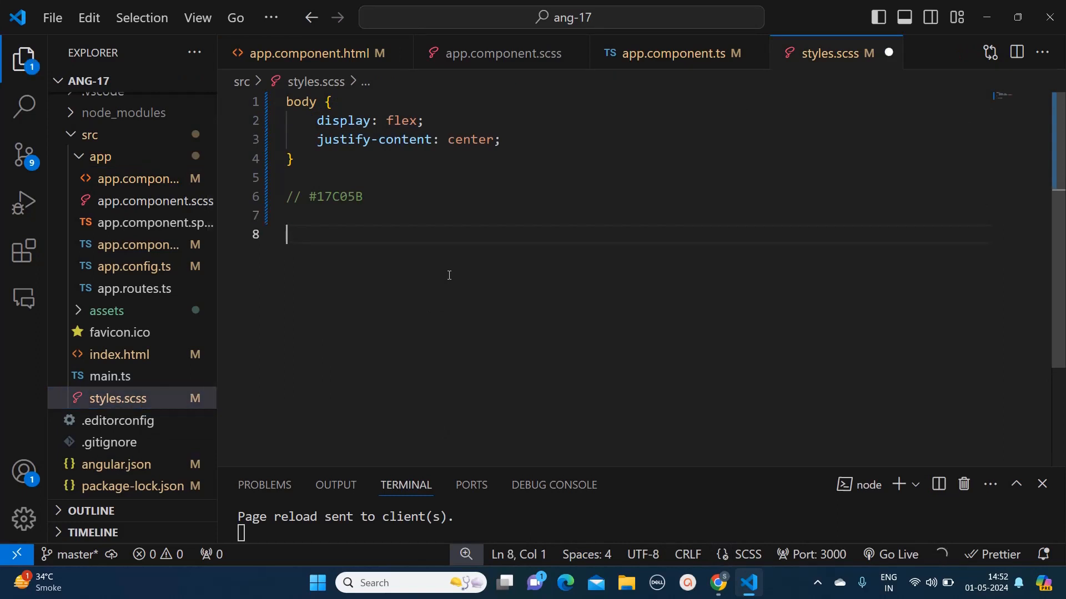
{"action": "type", "text": ".mdc-checkbox__native-control[data-indeterminate=true]:enabled~.mdc-checkbox__background"}
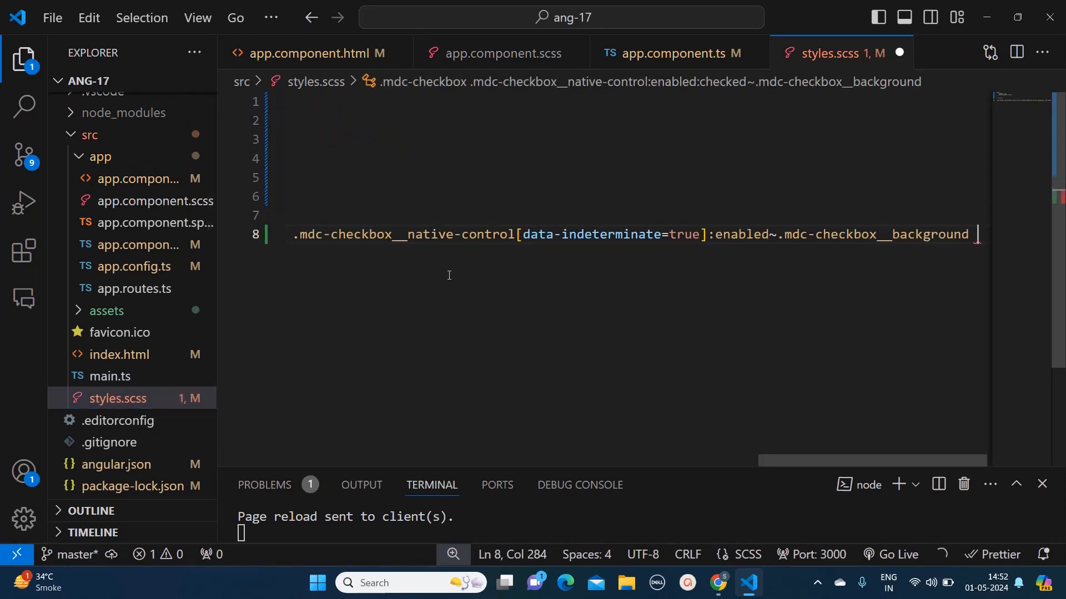
{"action": "type", "text": "{"}
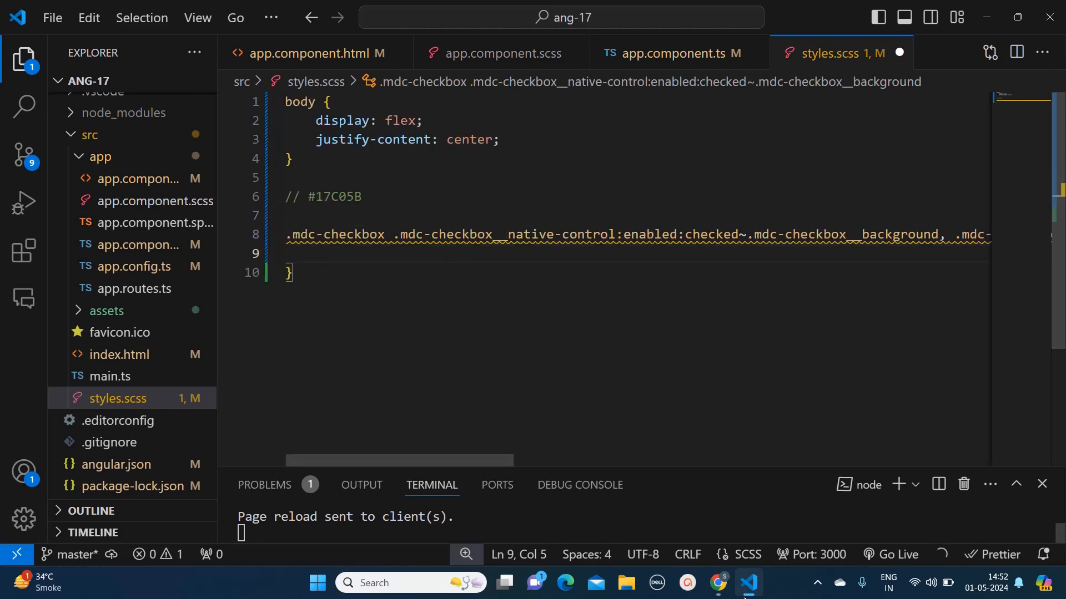
{"action": "left_click", "coordinate": [717, 583]}
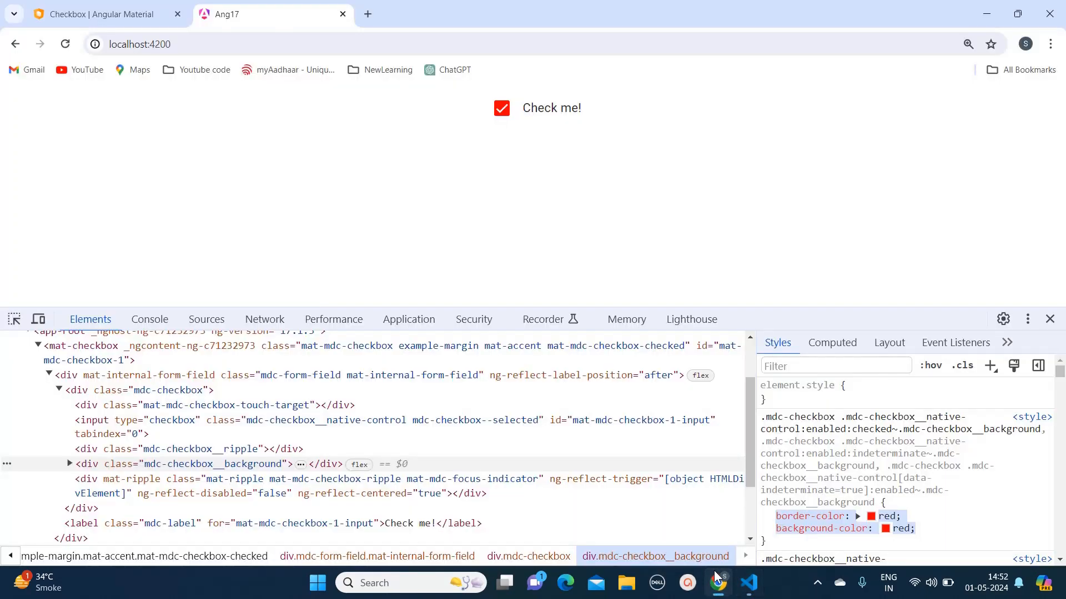
Step: Uncheck and re-check the 'Check me!' checkbox to test the colour
{"action": "left_click", "coordinate": [65, 43]}
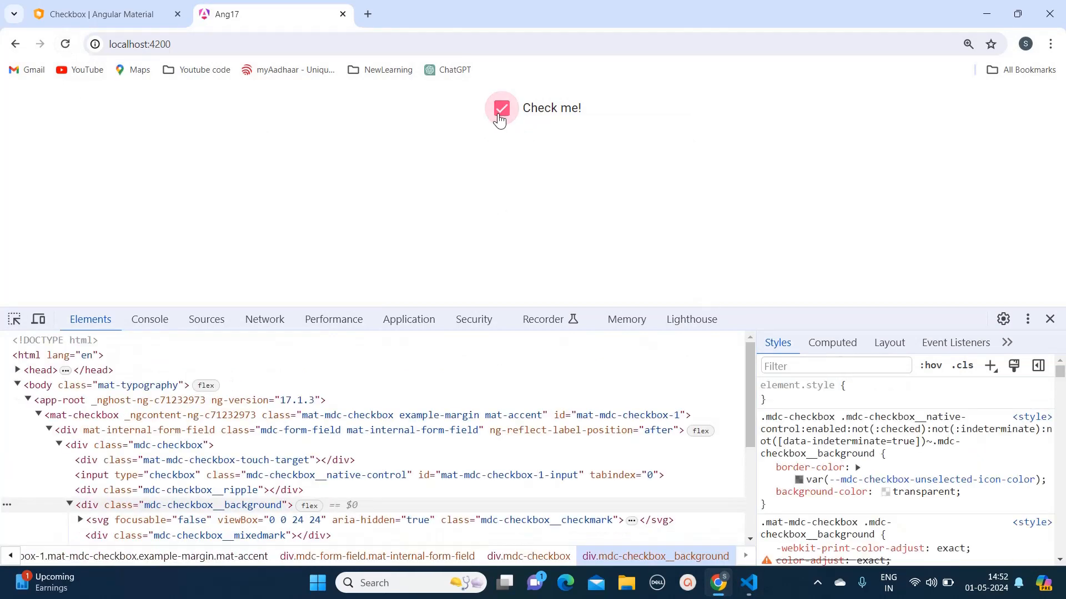
{"action": "left_click", "coordinate": [500, 109]}
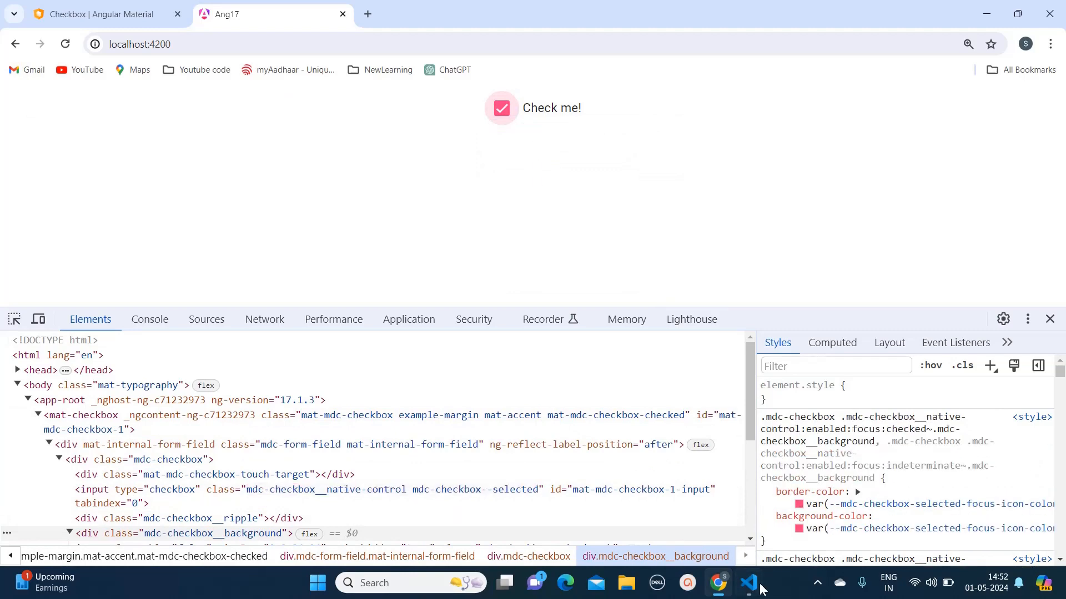
{"action": "left_click", "coordinate": [748, 583]}
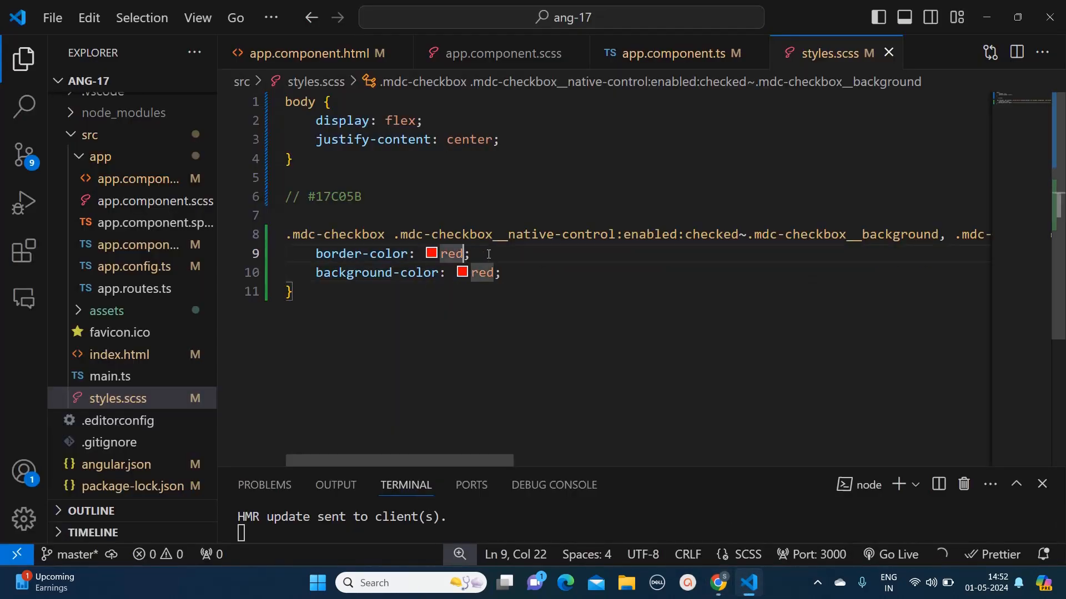
Step: Append !important to the red border-color and background-color declarations, then return to Chrome
{"action": "type", "text": "!i"}
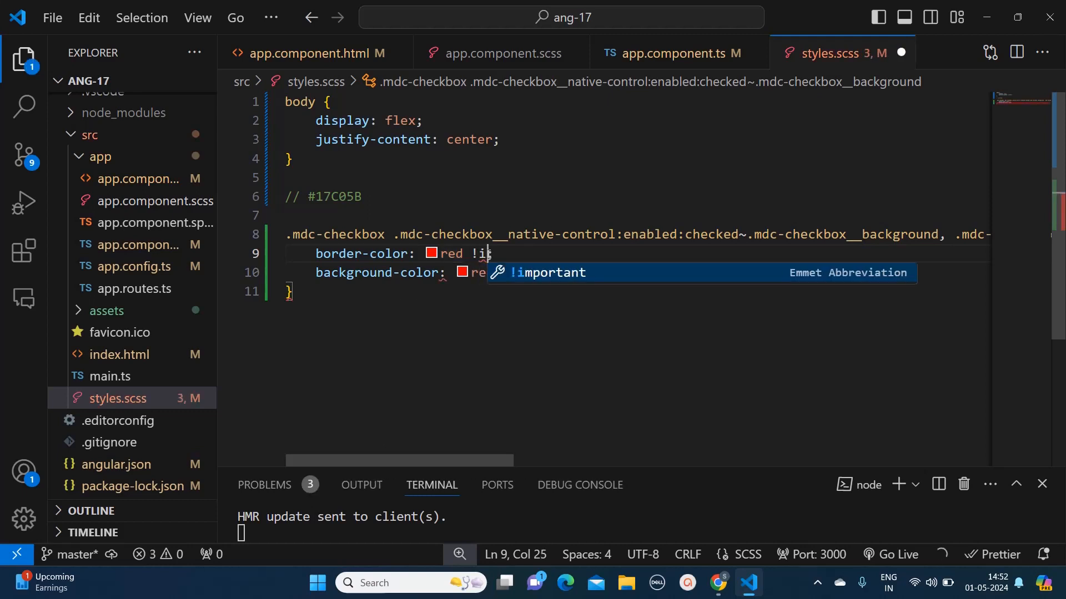
{"action": "type", "text": "mportant;"}
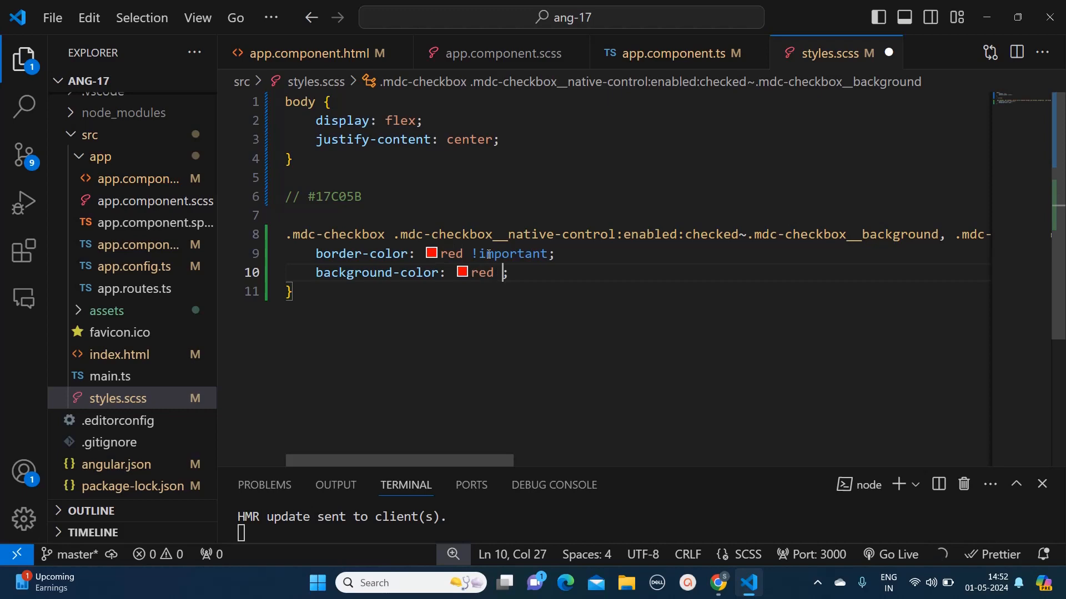
{"action": "type", "text": "!important"}
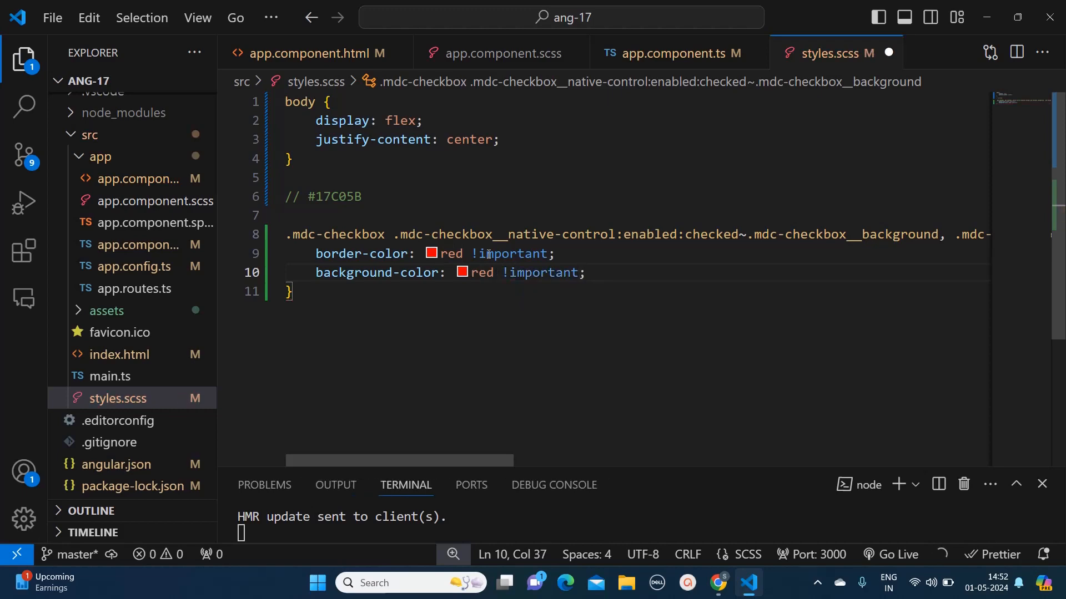
{"action": "left_click", "coordinate": [719, 584]}
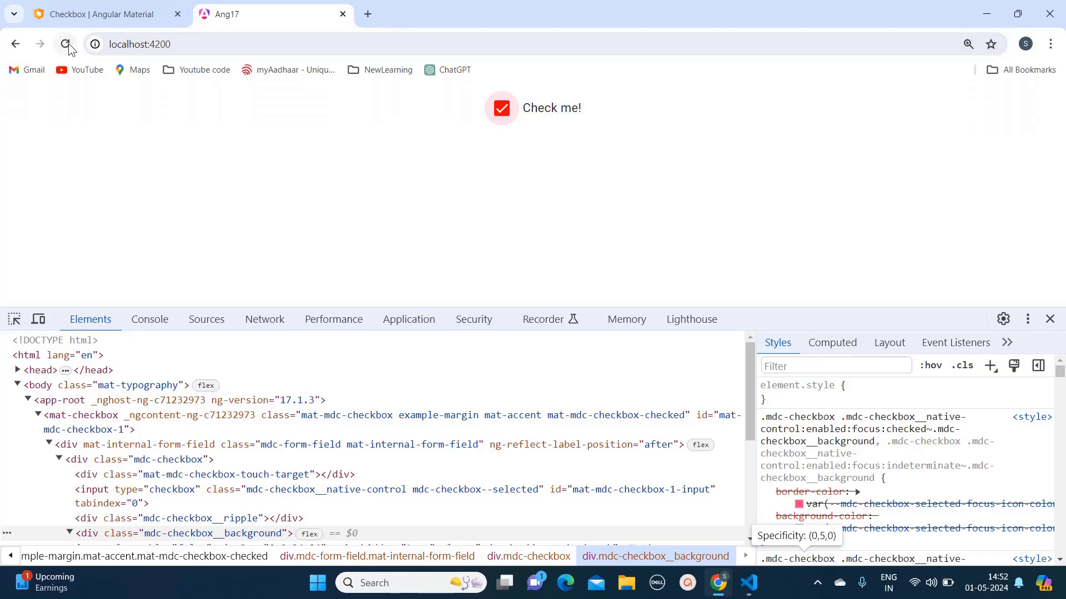
Step: Reload the app and toggle the Check me! checkbox to see its red fill
{"action": "left_click", "coordinate": [502, 108]}
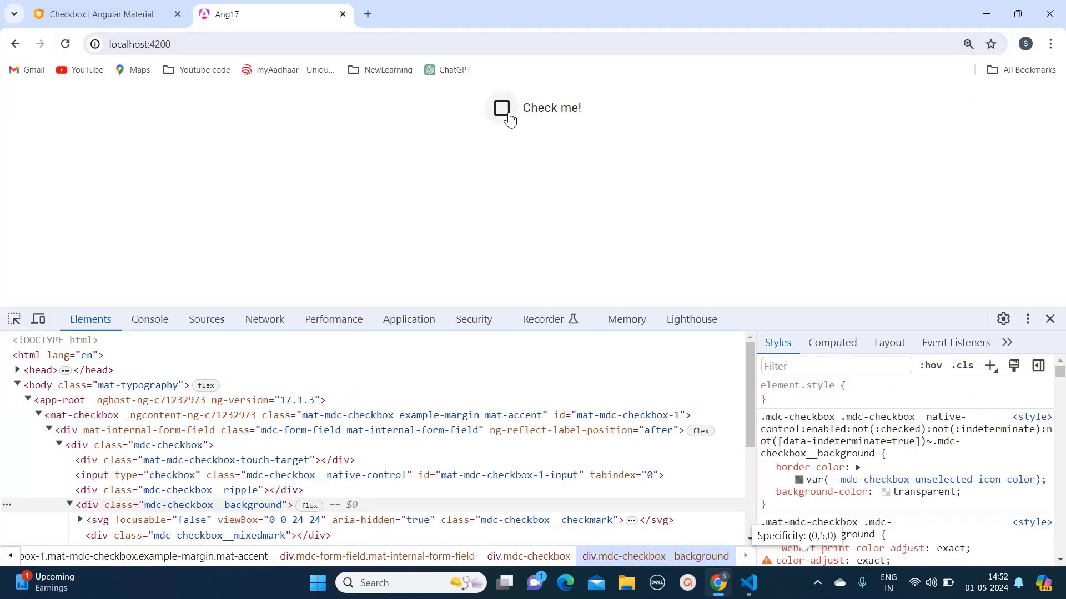
{"action": "left_click", "coordinate": [501, 109]}
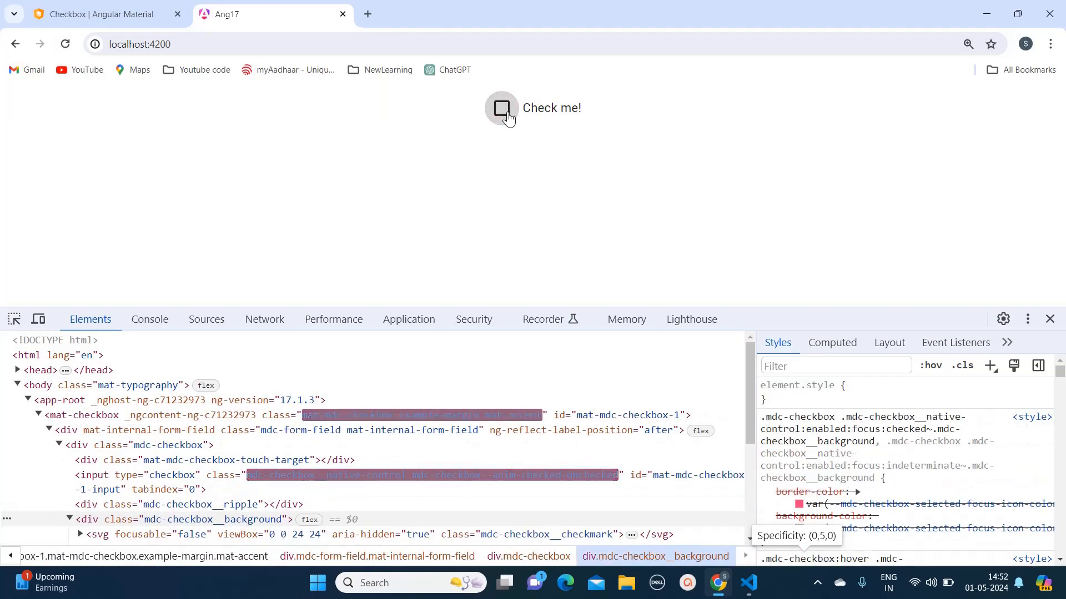
{"action": "left_click", "coordinate": [502, 109]}
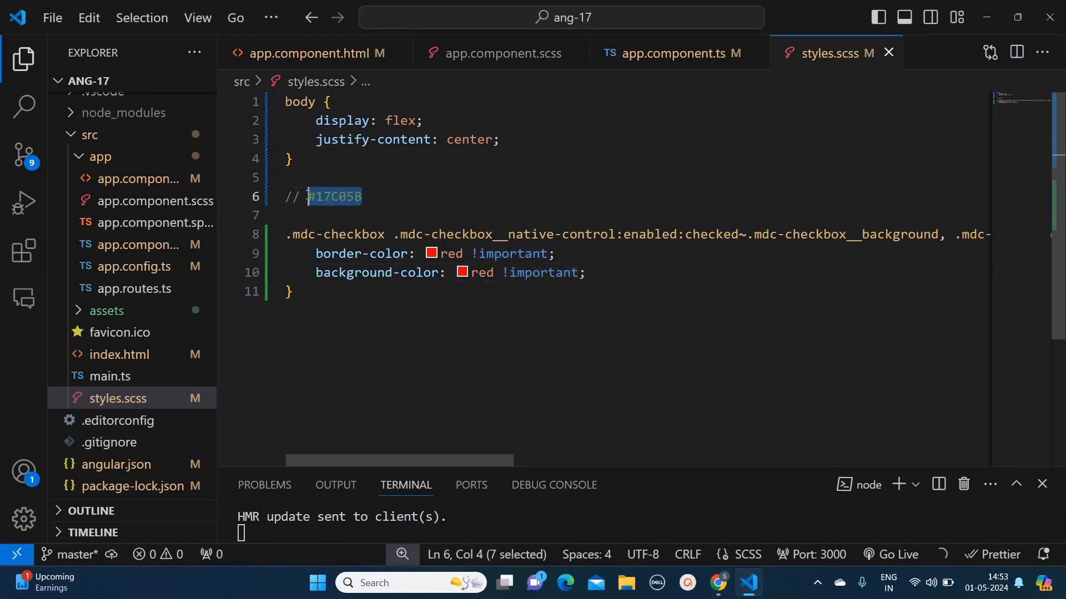
{"action": "mouse_move", "coordinate": [870, 144]}
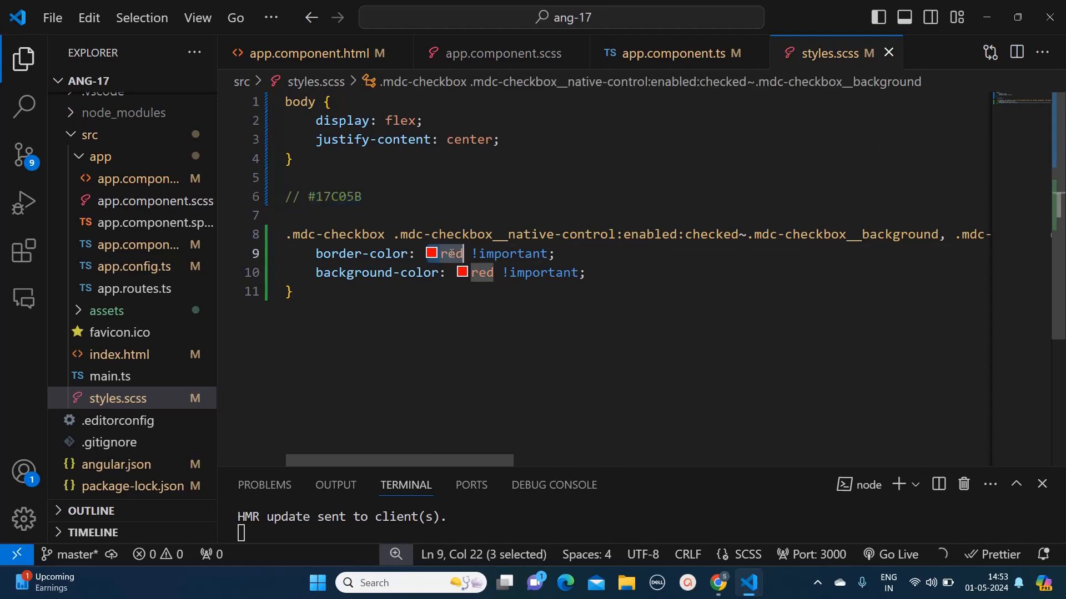
Step: Replace both red colour values in the checkbox rule with #17C05B
{"action": "type", "text": "#17C05B"}
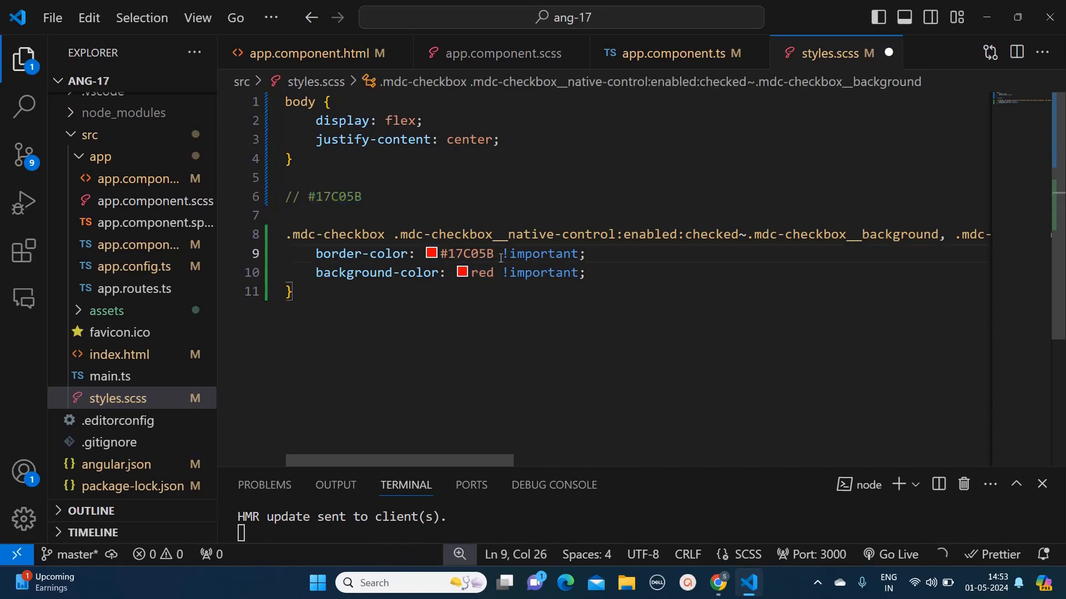
{"action": "double_click", "coordinate": [479, 272]}
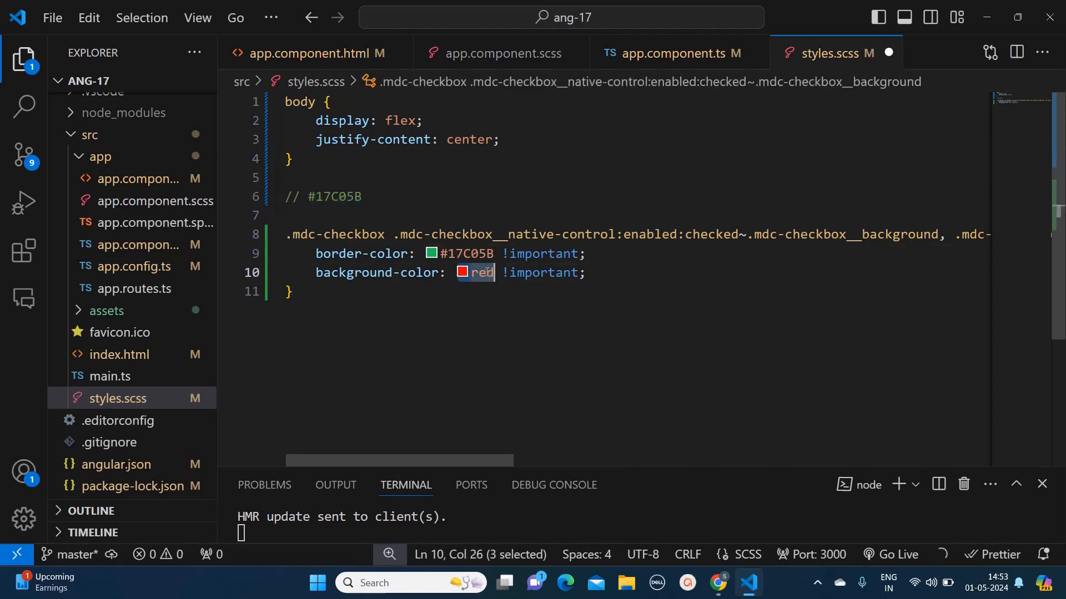
{"action": "type", "text": "#17C05B"}
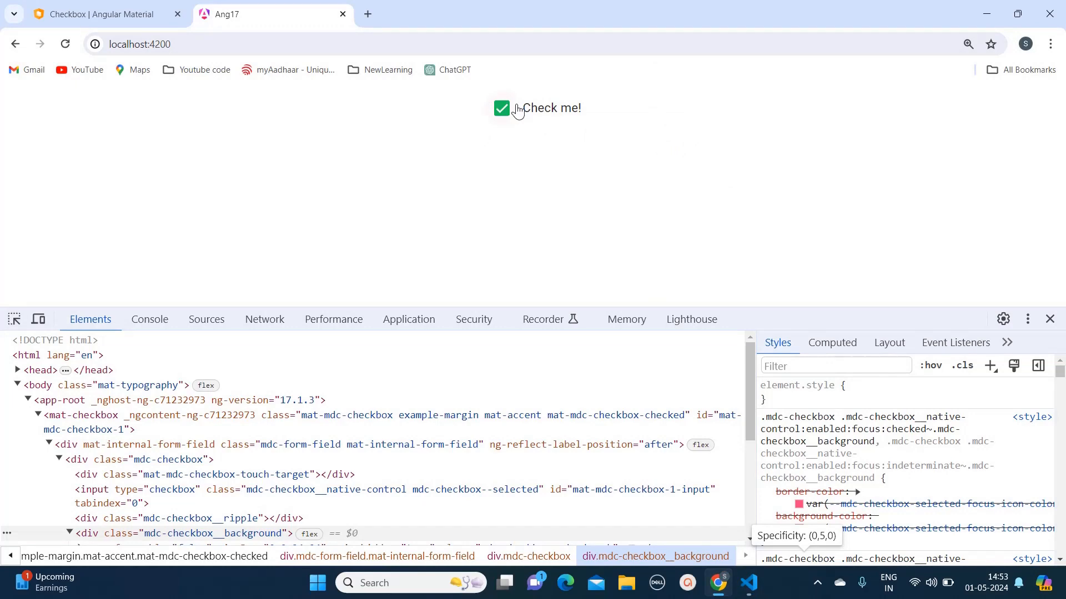
Step: Check the green checkbox and give its mat-ripple element display: none in DevTools
{"action": "left_click", "coordinate": [502, 108]}
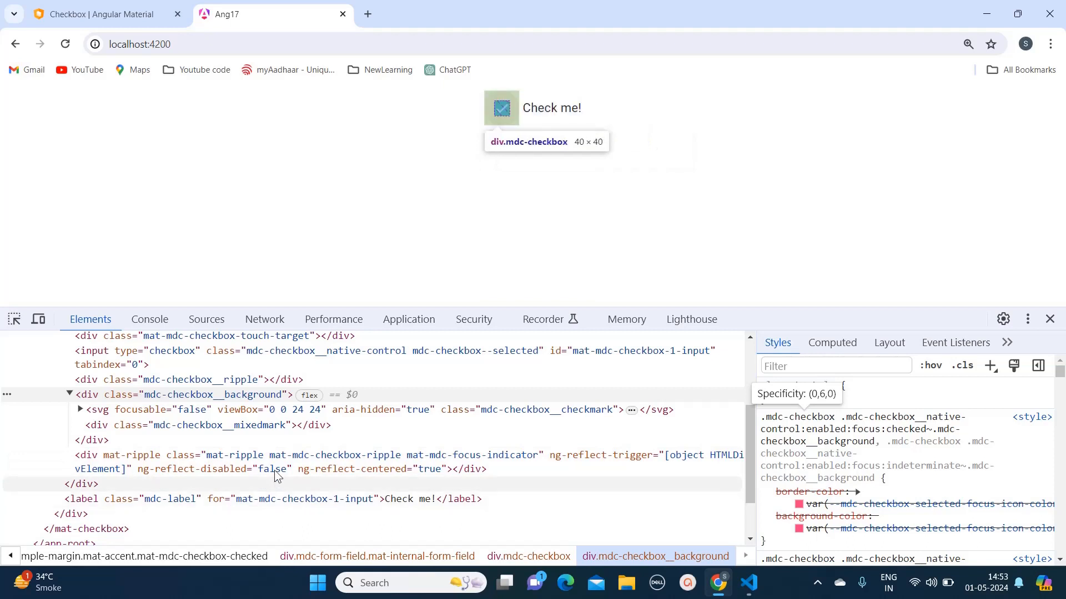
{"action": "left_click", "coordinate": [272, 463]}
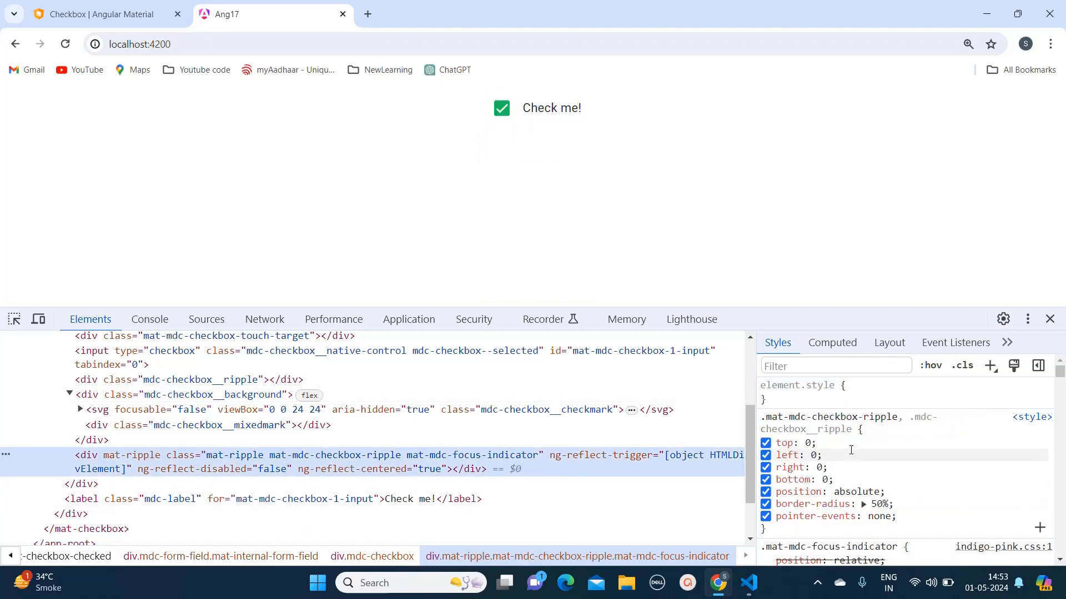
{"action": "mouse_move", "coordinate": [293, 469]}
{"action": "type", "text": "display: none;"}
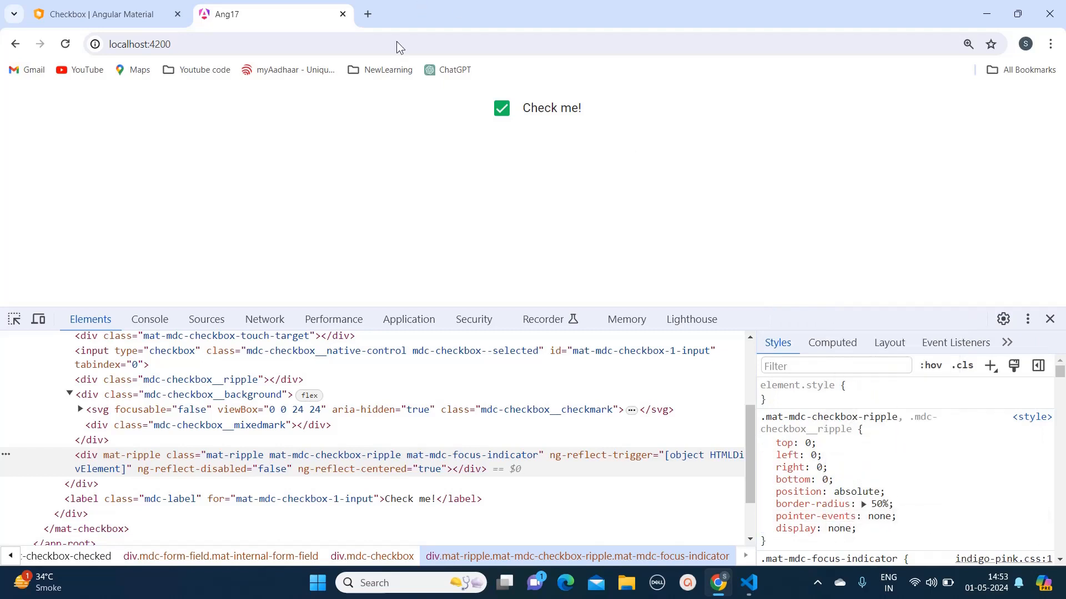
{"action": "left_click", "coordinate": [500, 109]}
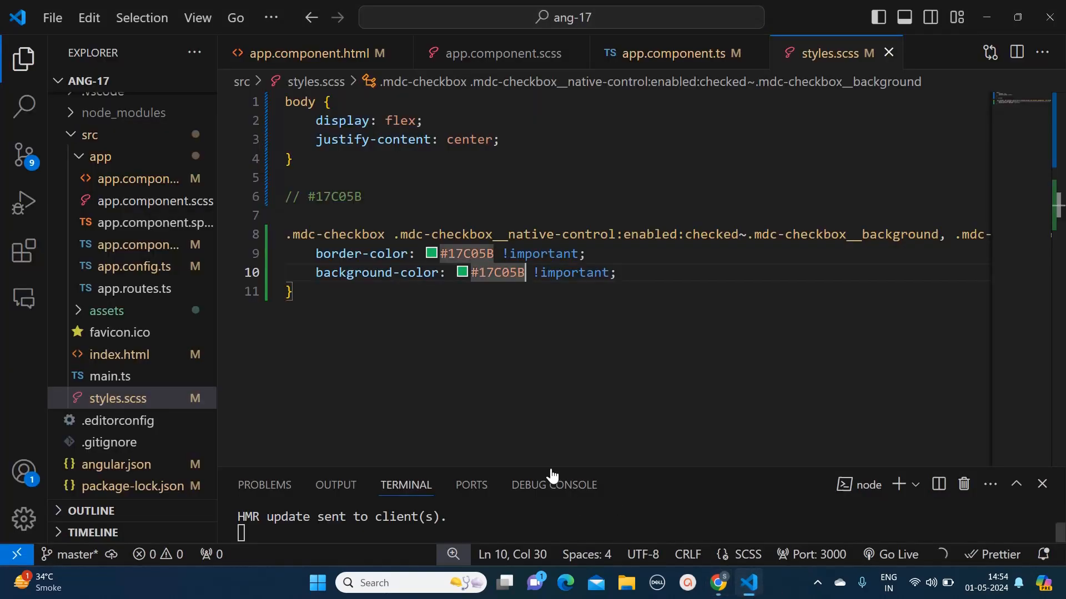
Step: Add a rule setting .mat-mdc-checkbox-ripple and .mdc-checkbox__ripple to display: none
{"action": "key", "text": "Enter"}
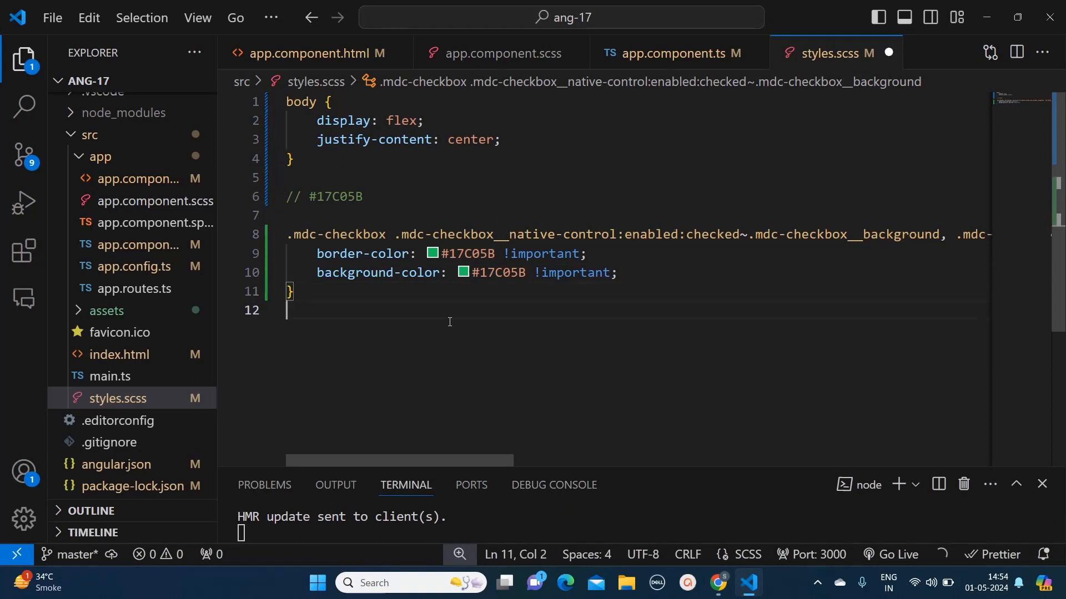
{"action": "type", "text": ".mat-mdc-checkbox-ripple, .mdc-checkbox__ripple"}
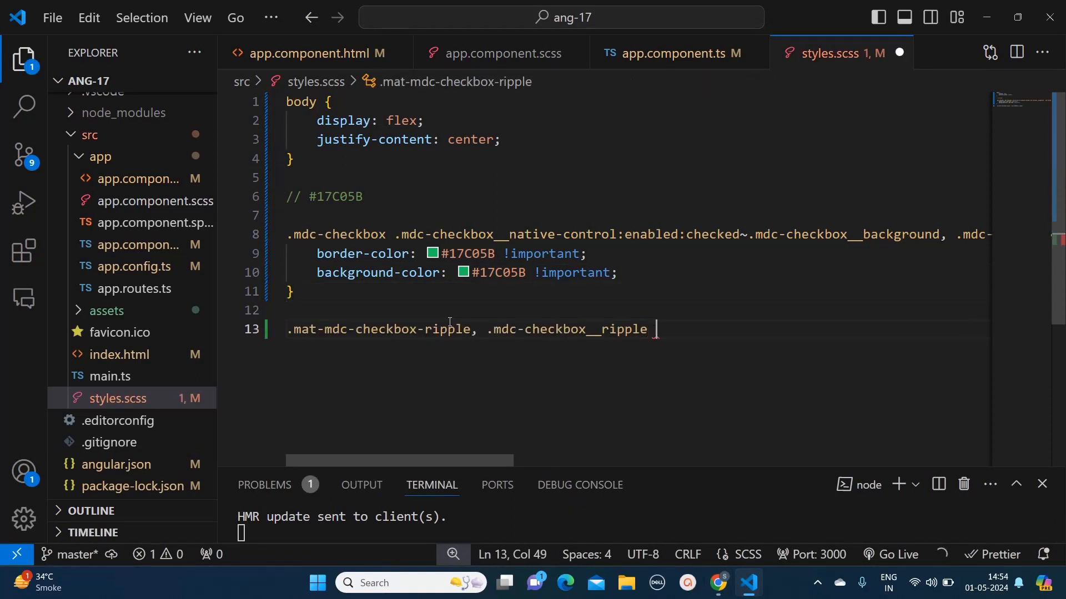
{"action": "type", "text": "{"}
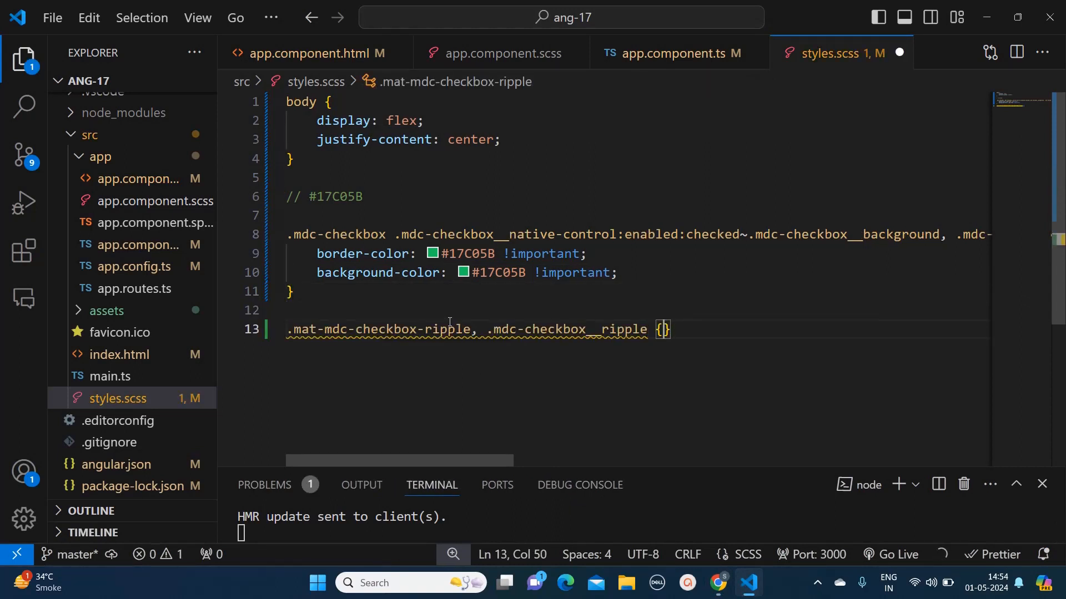
{"action": "type", "text": "display: ;"}
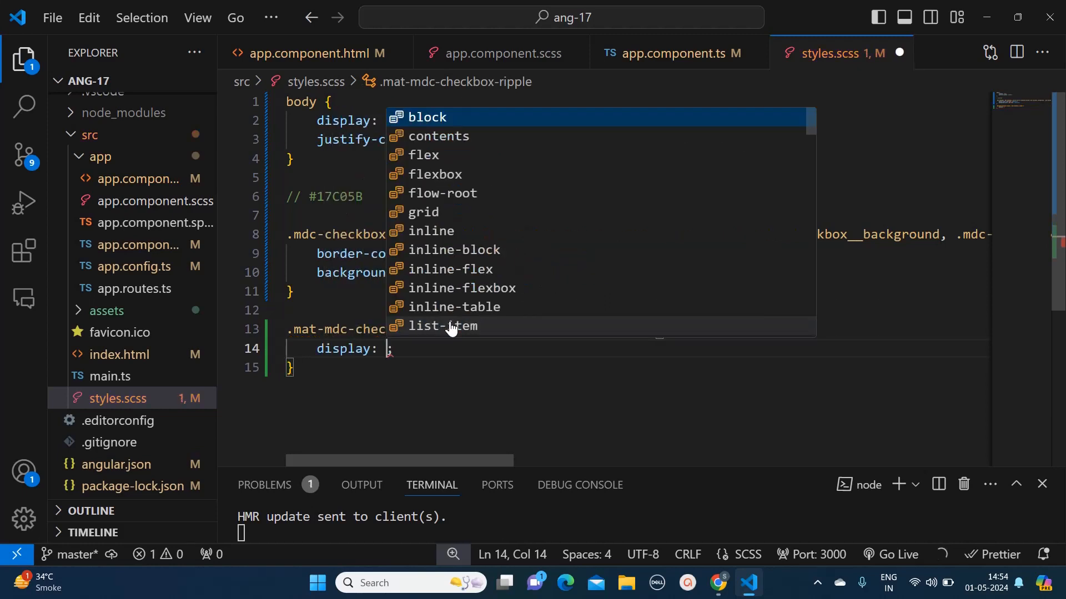
{"action": "type", "text": "none"}
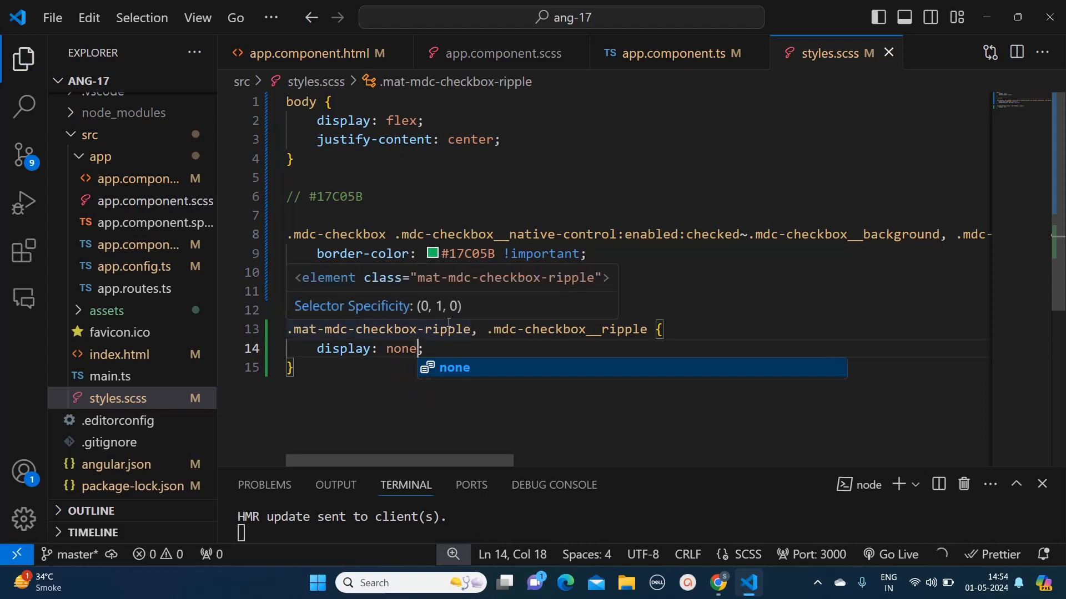
{"action": "type", "text": "background-color: #17C05B !important;"}
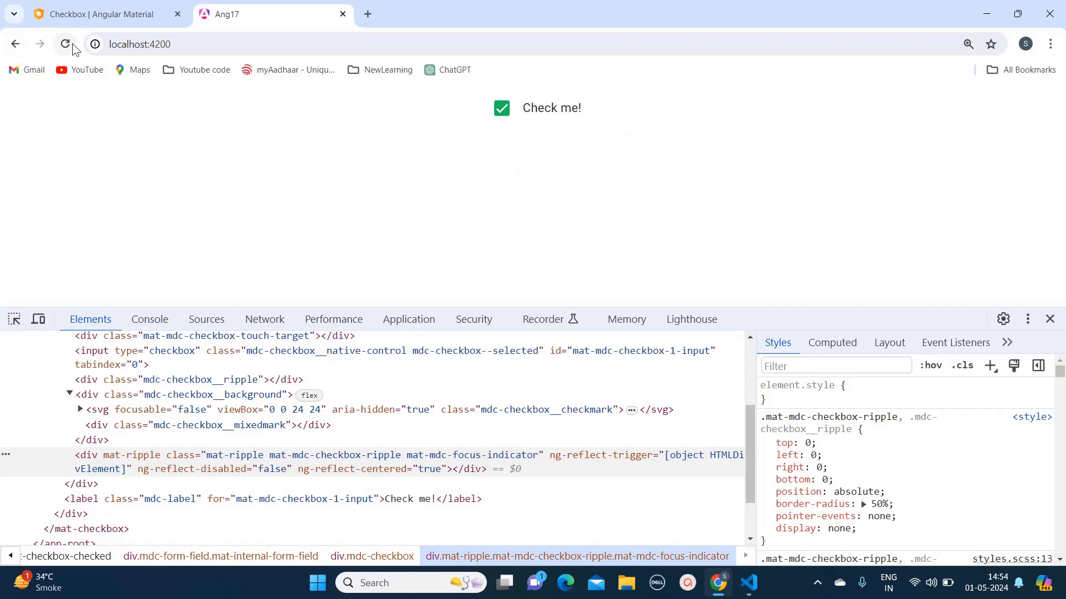
Step: Reload and check the Check me! checkbox, confirming green with no ripple halo
{"action": "left_click", "coordinate": [66, 45]}
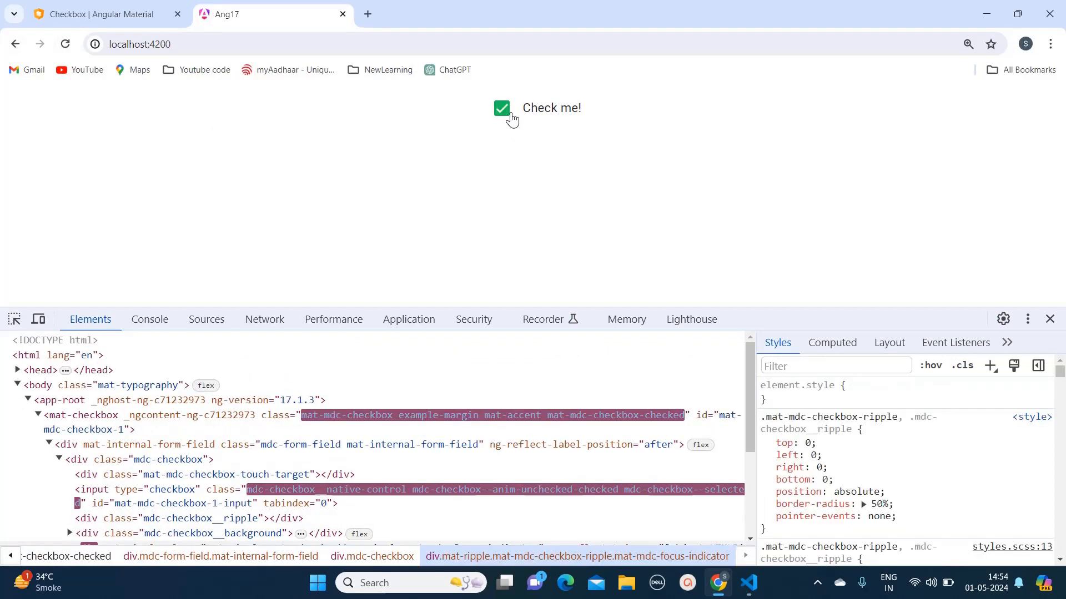